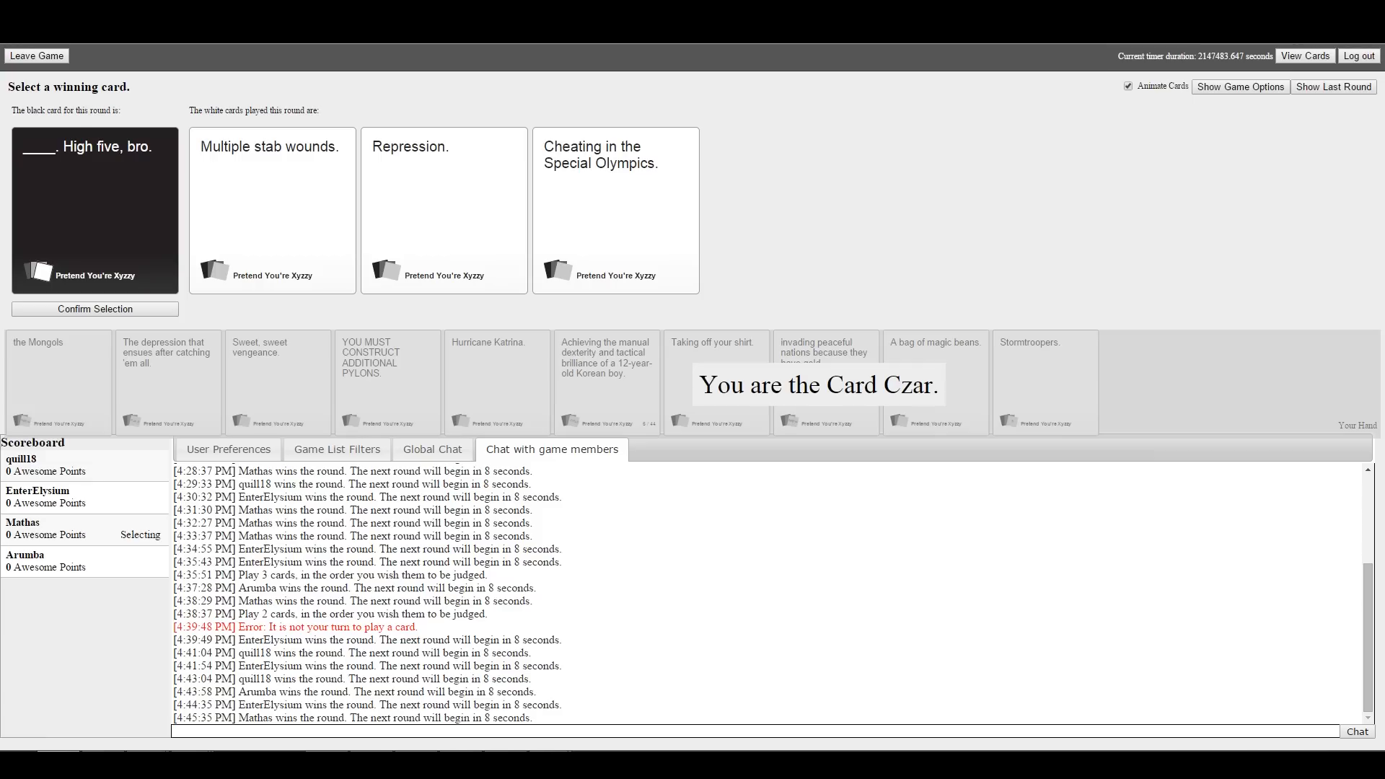
As Card Czar, choose the winning white card for the "High five, bro." prompt
click(615, 211)
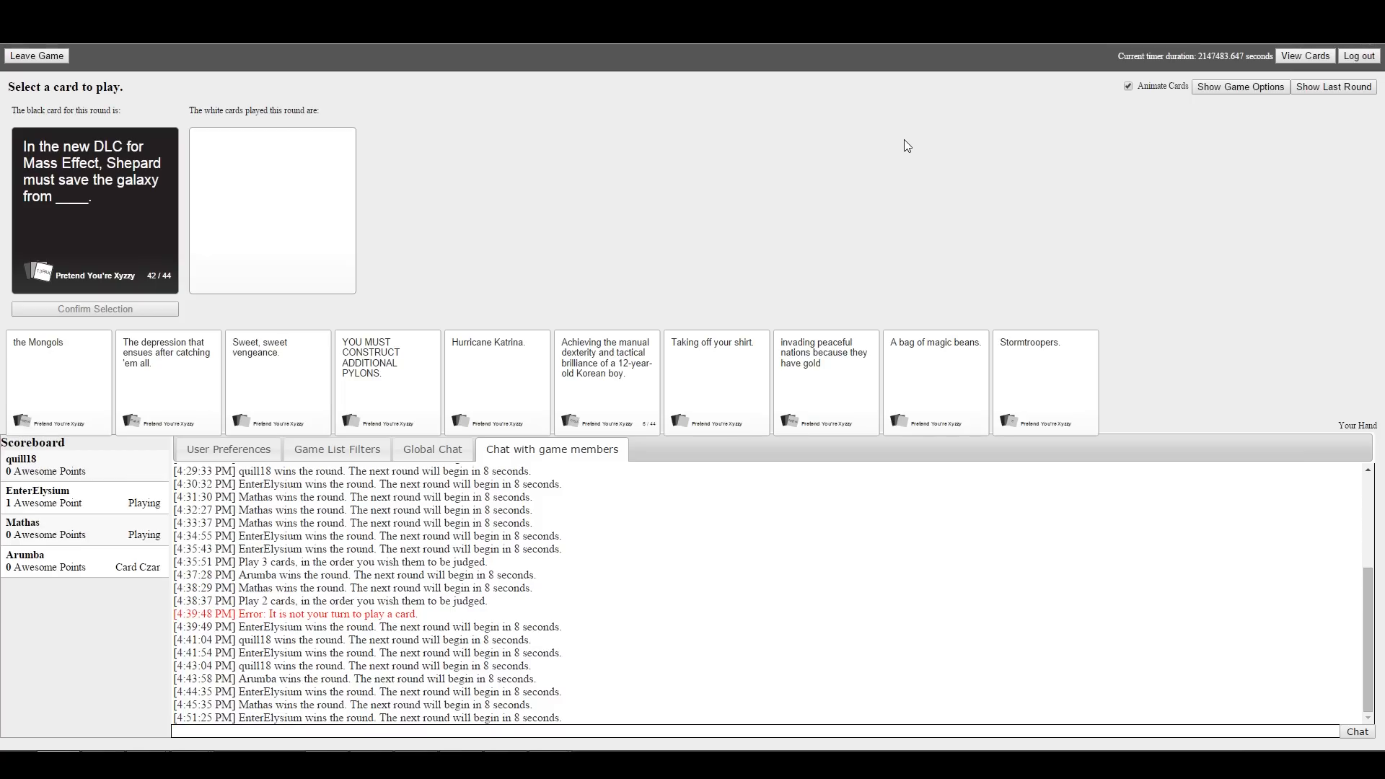
mouse_move(665, 209)
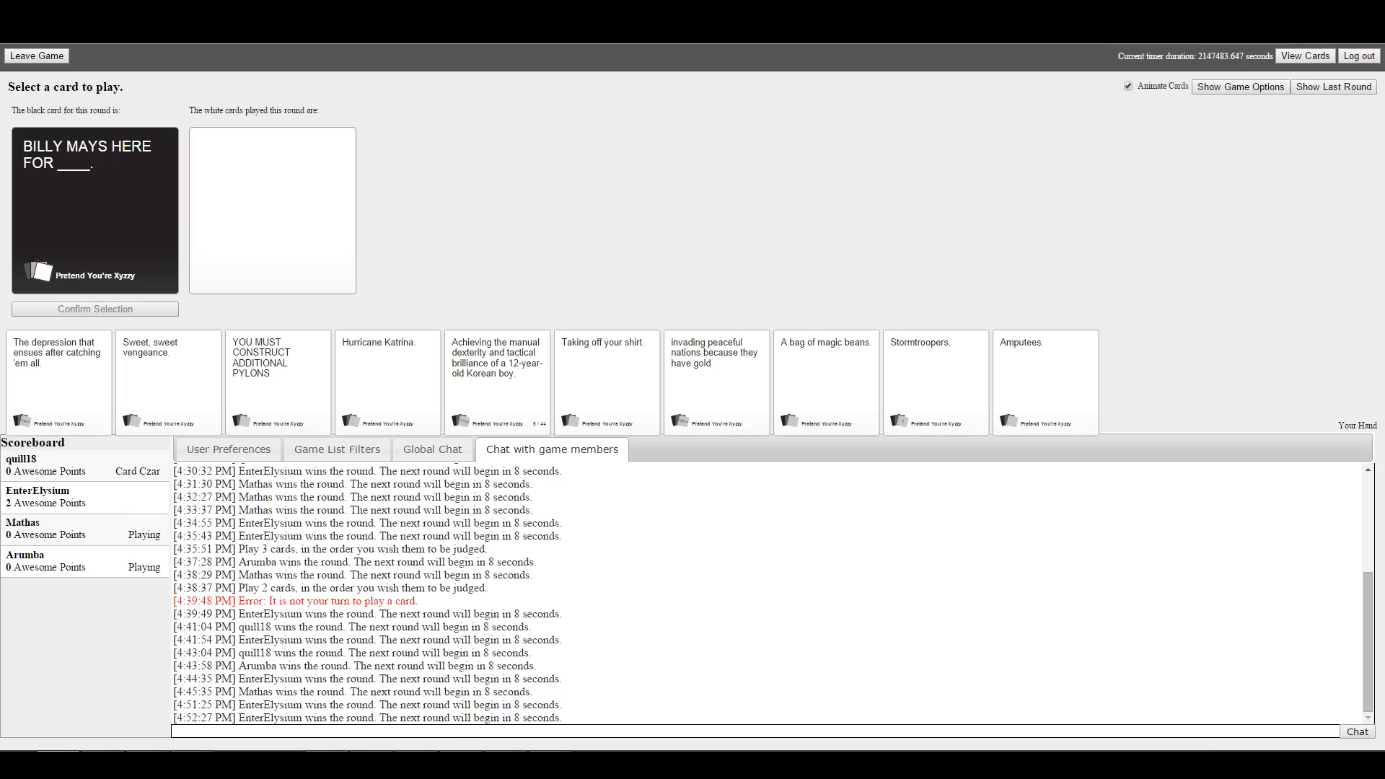
mouse_move(732, 178)
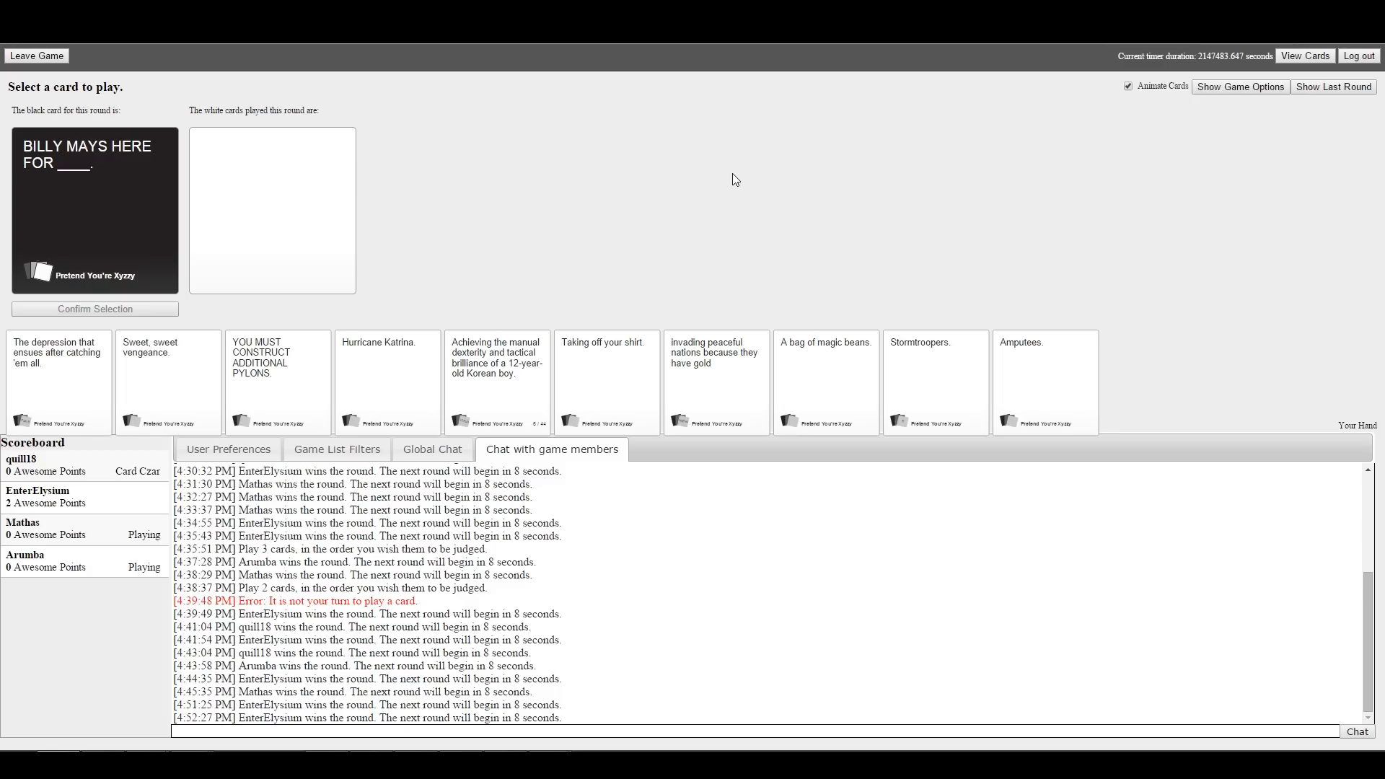
mouse_move(1173, 379)
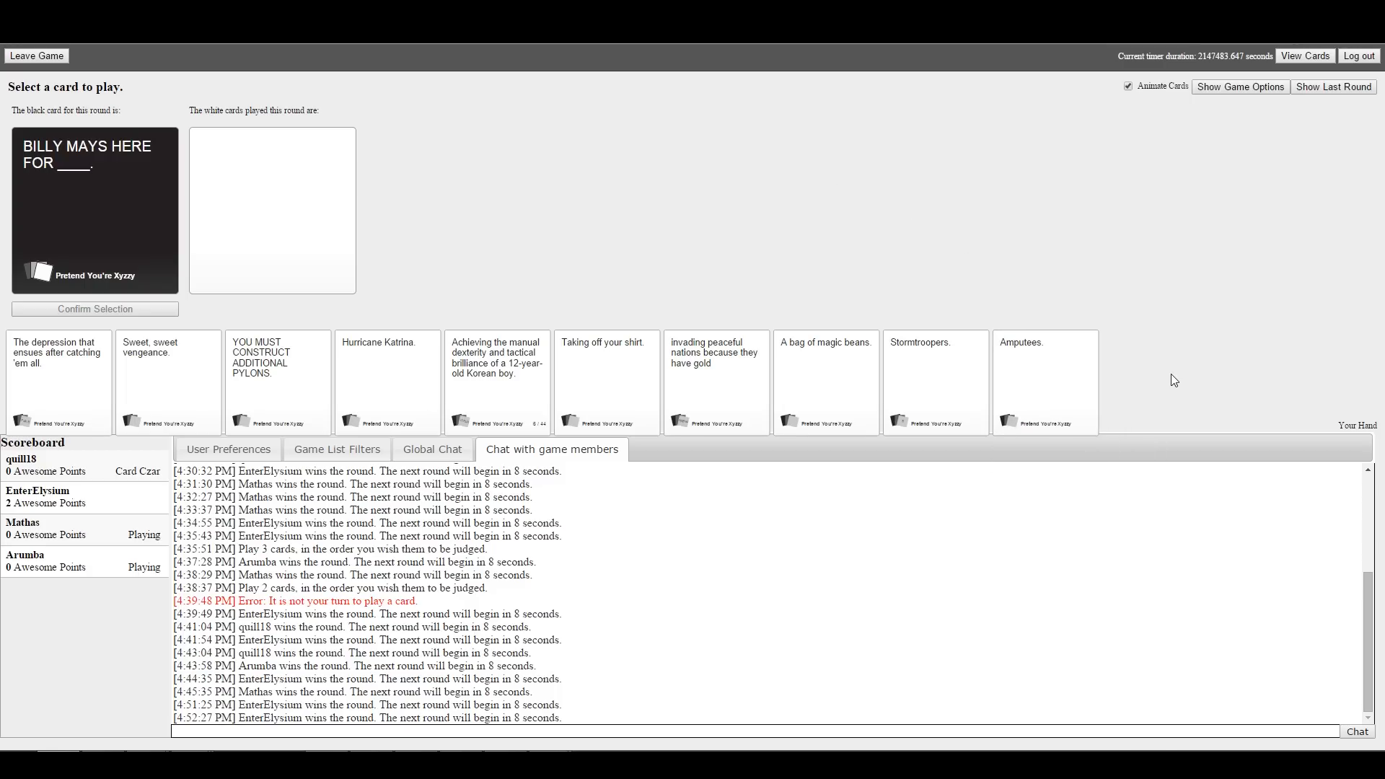
Play 'YOU MUST CONSTRUCT ADDITIONAL PYLONS.' from your hand for the Billy Mays prompt
click(1045, 382)
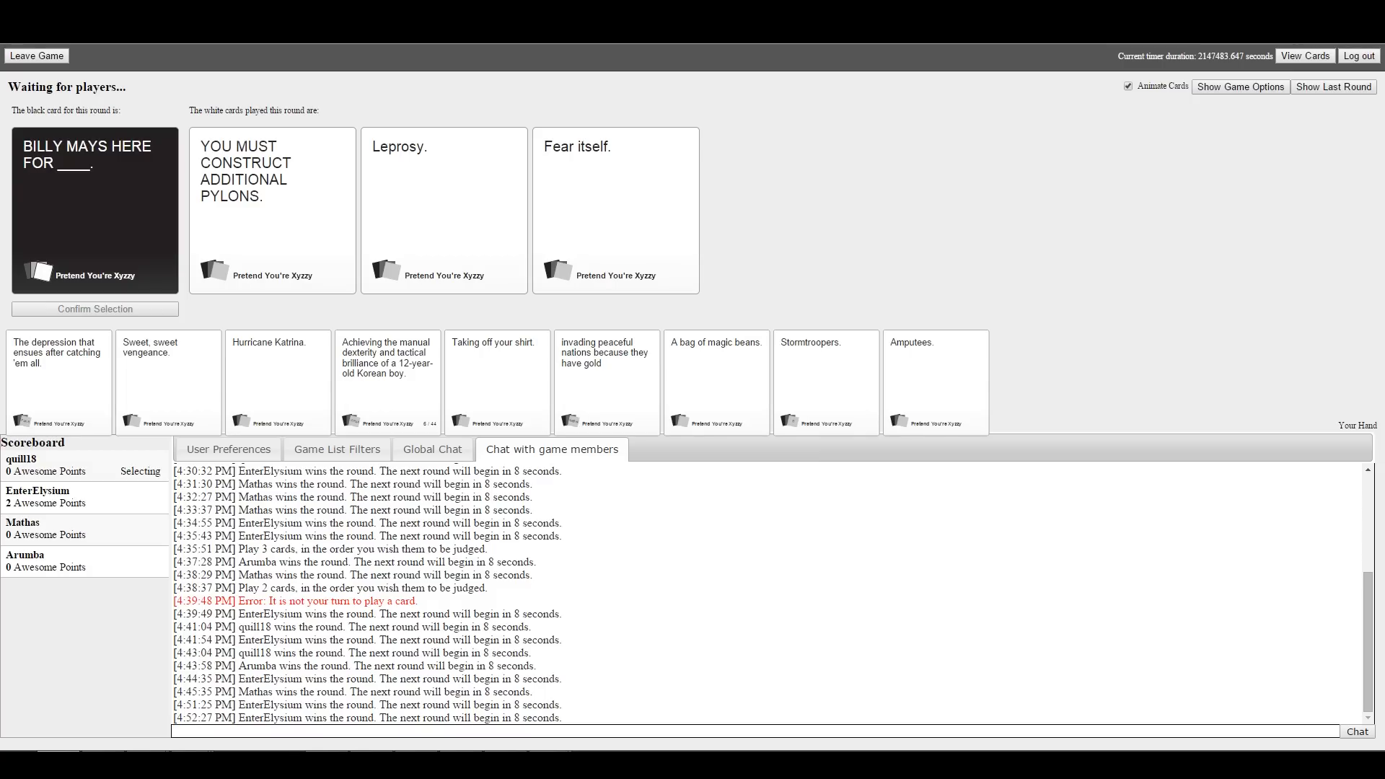
click(272, 209)
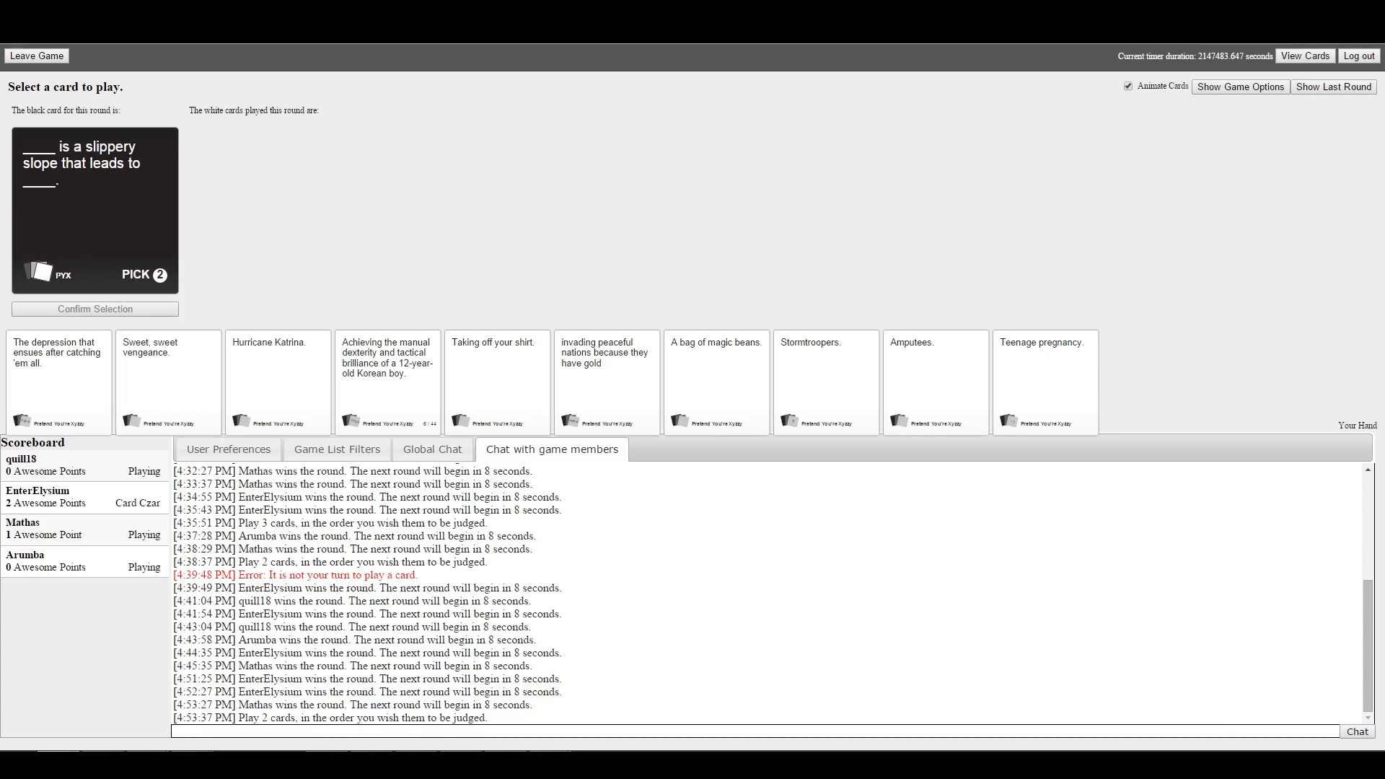
Pick Amputees as an answer card for the pick-two slippery slope prompt
click(394, 381)
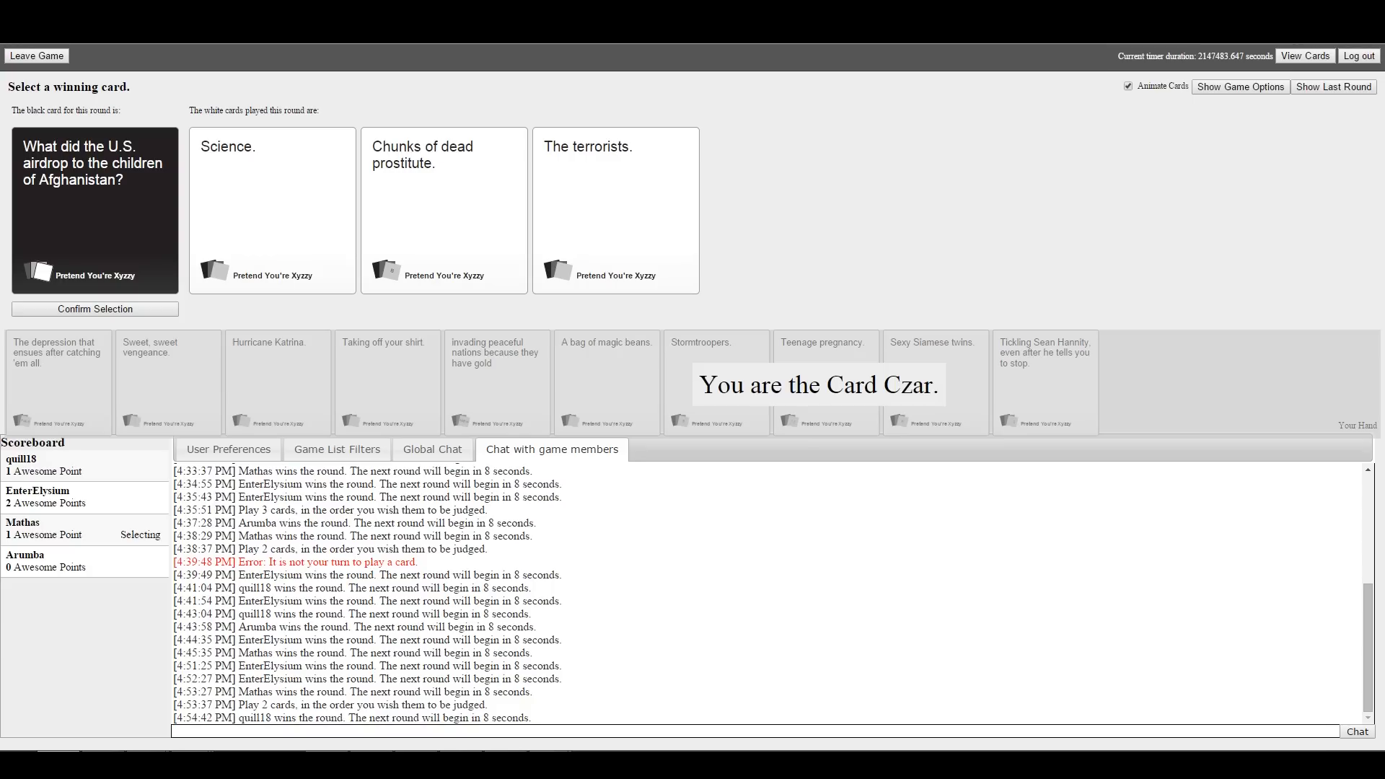
mouse_move(349, 101)
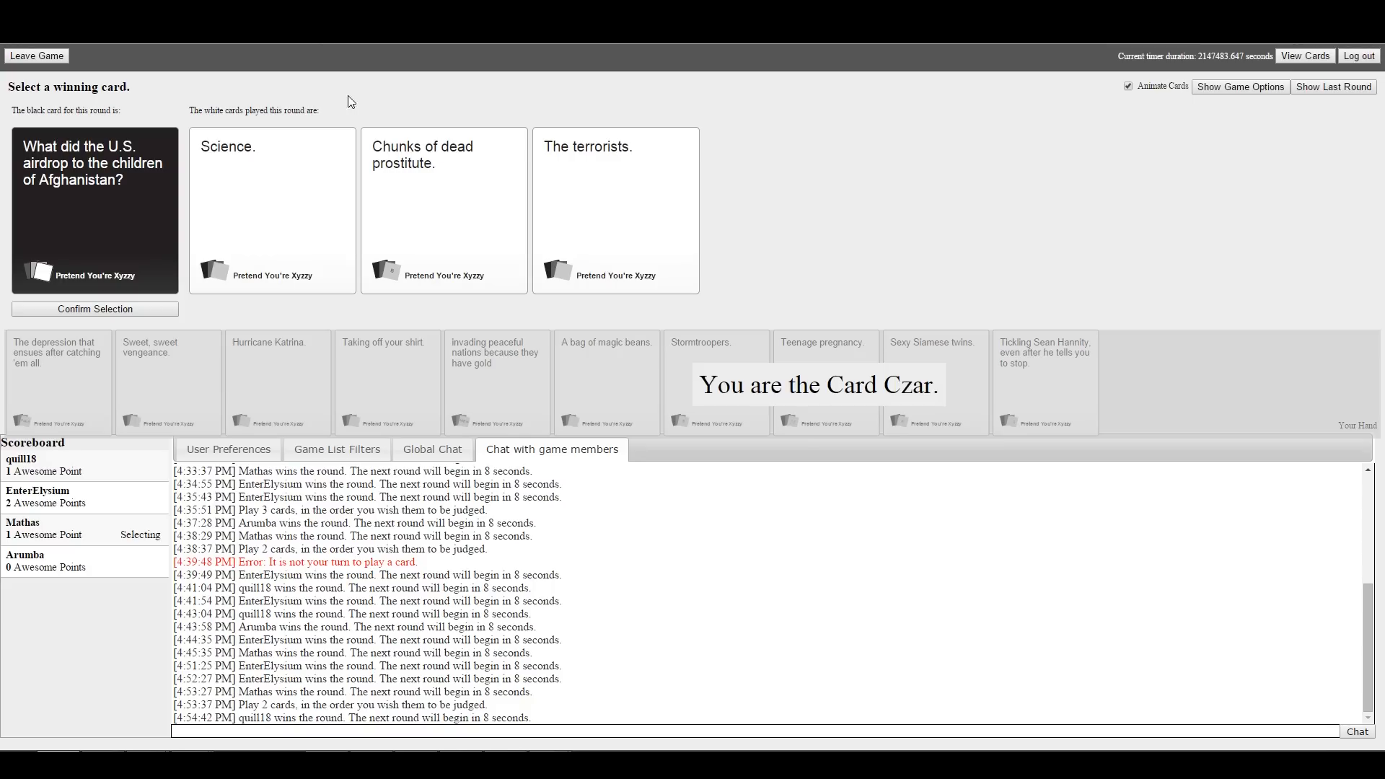
Select the winning card for the Afghanistan airdrop prompt as Card Czar
click(272, 209)
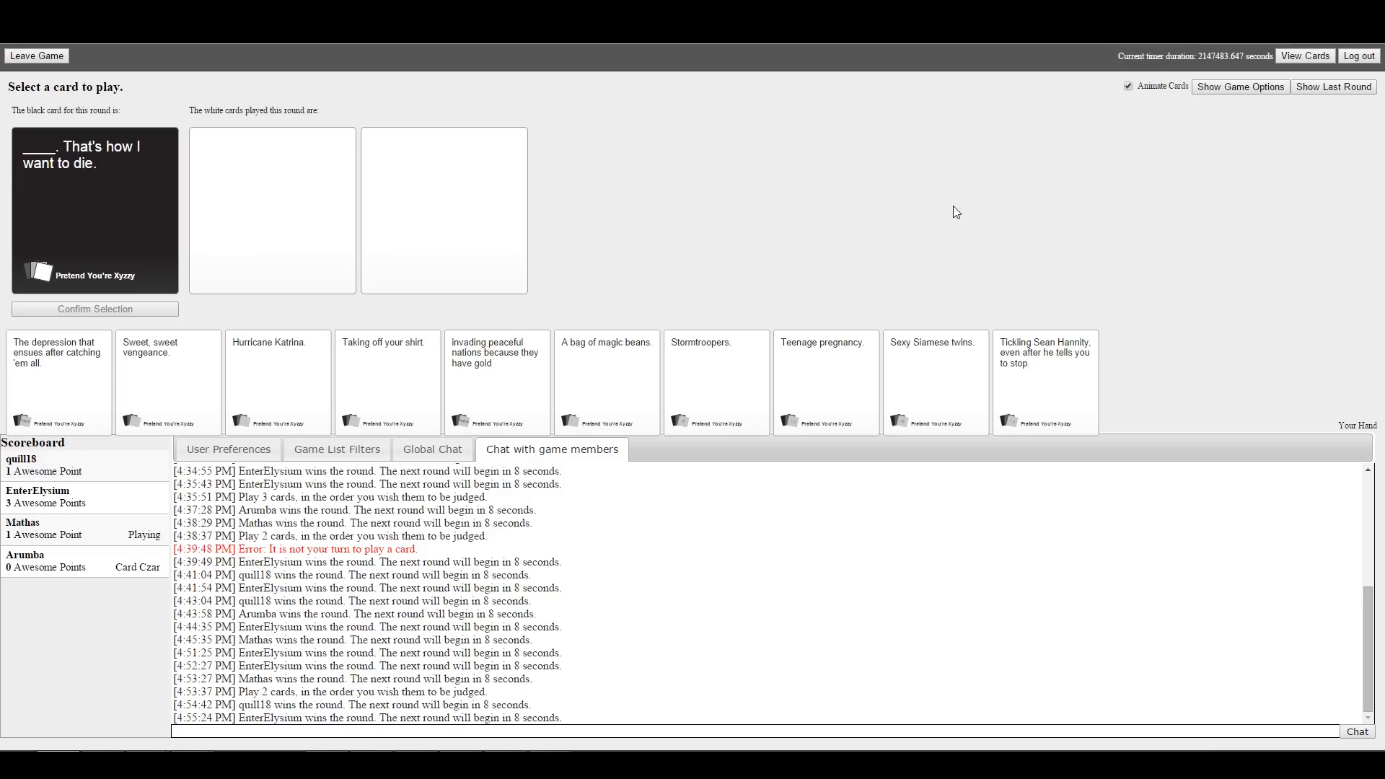
mouse_move(151, 262)
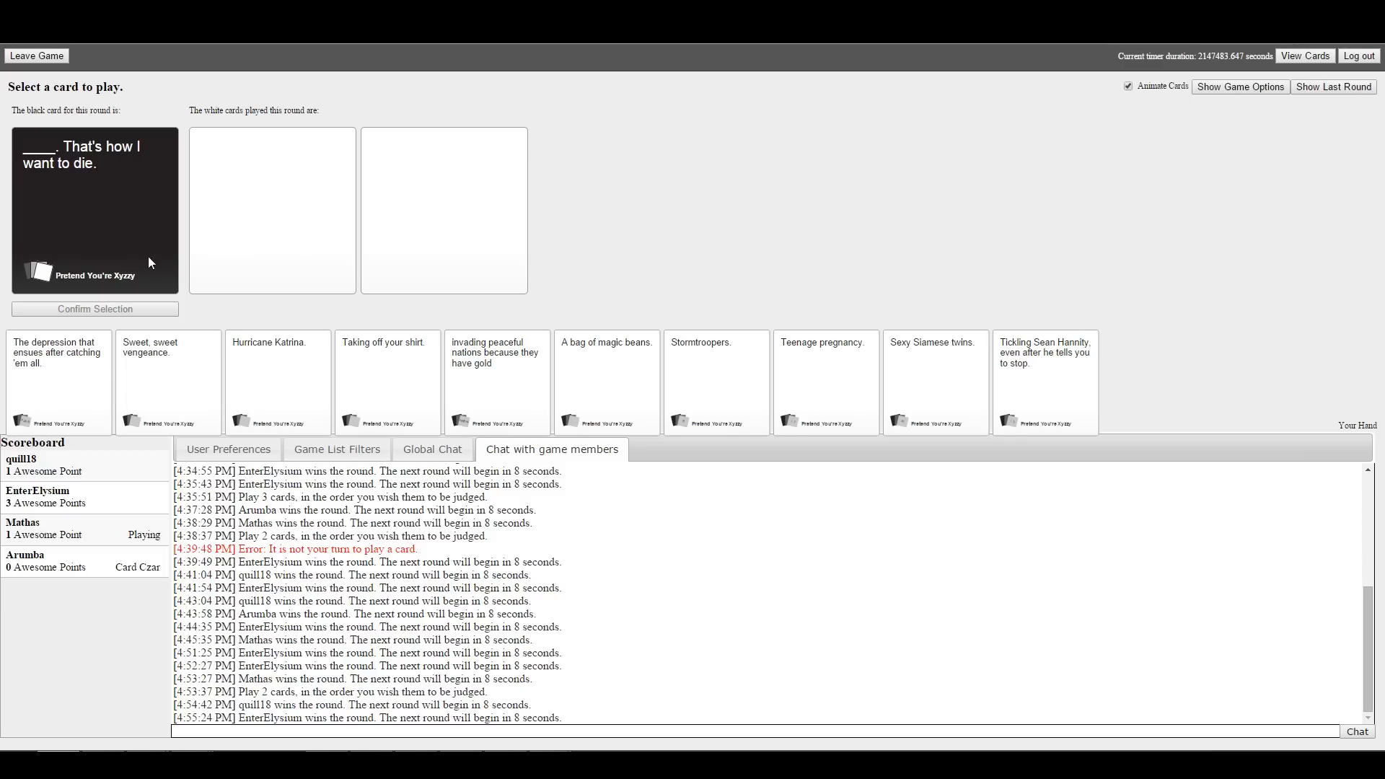
Submit 'Sexy Siamese twins.' for the "That's how I want to die" prompt
click(933, 381)
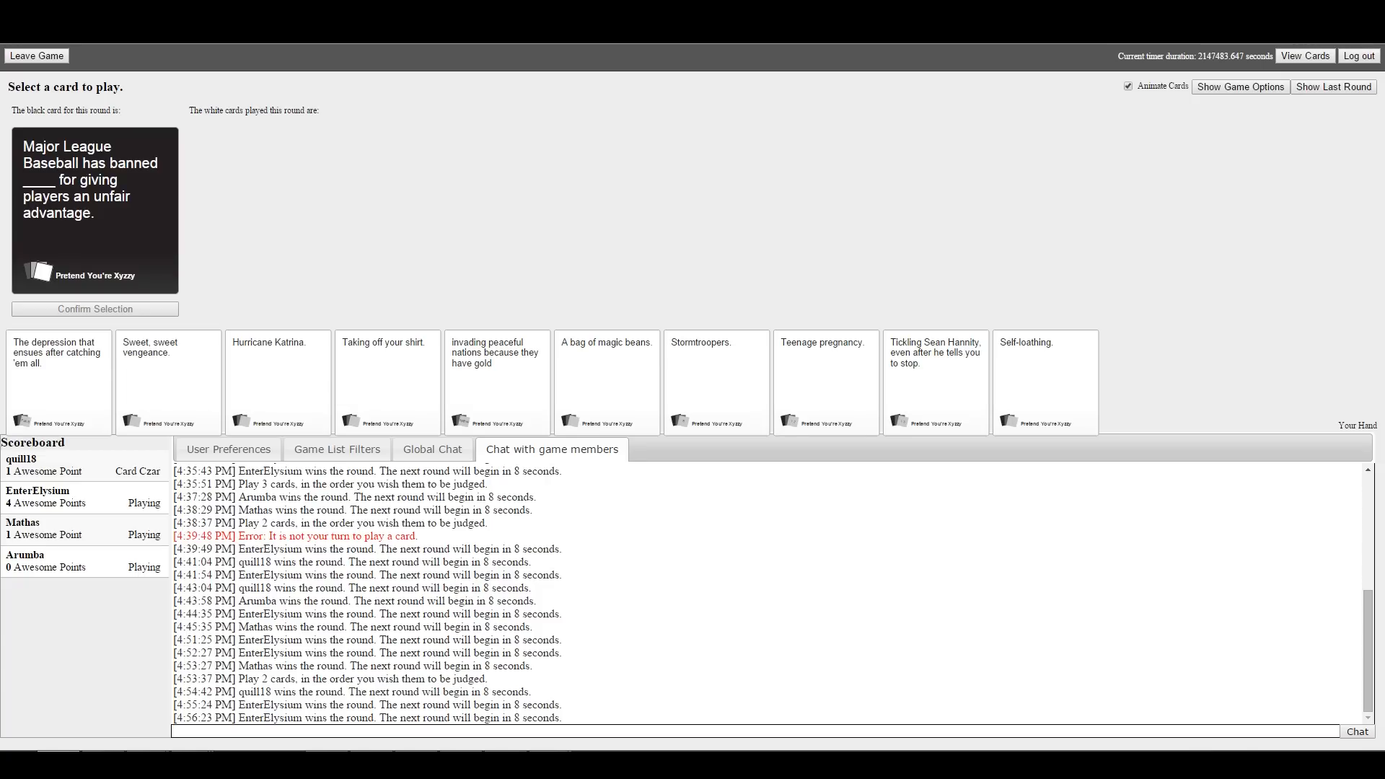
mouse_move(575, 179)
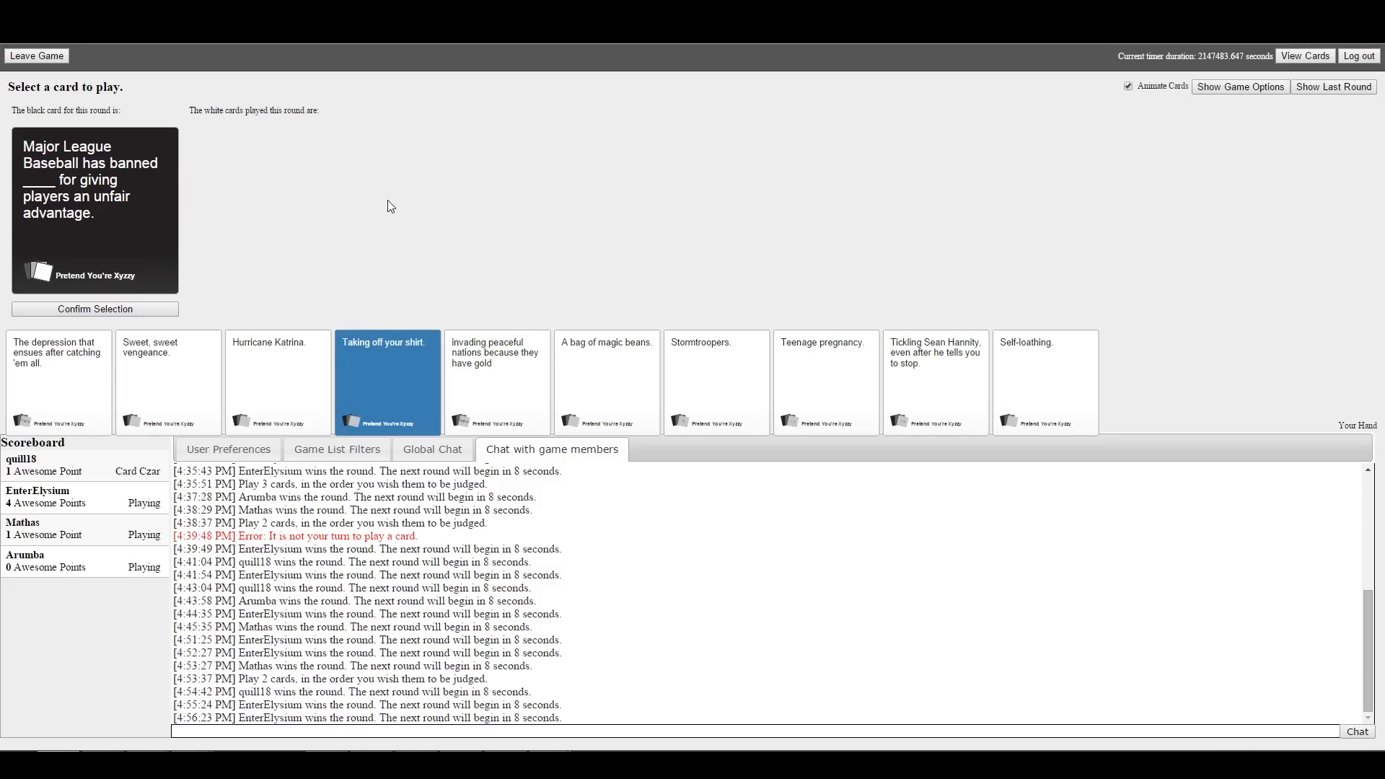
Confirm 'Taking off your shirt.' as the Major League Baseball answer
click(94, 309)
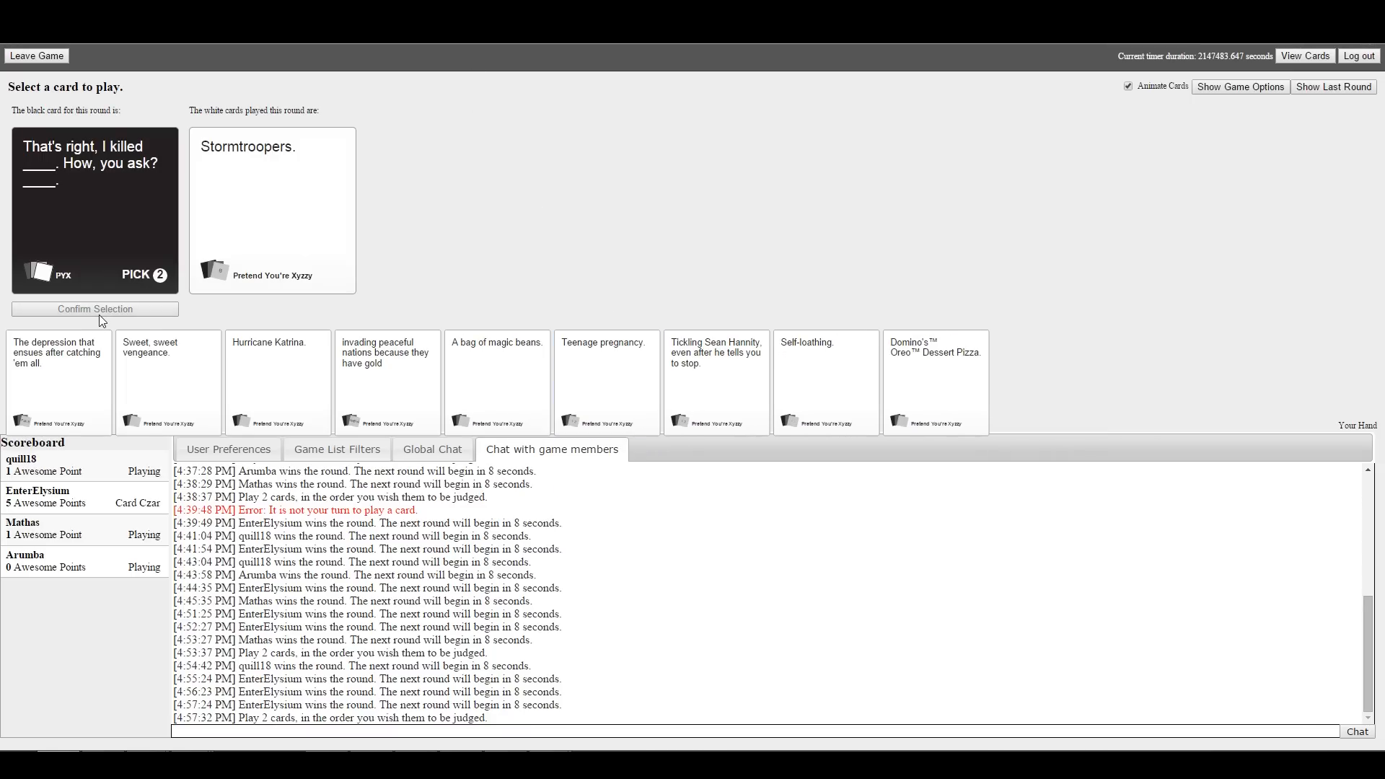
mouse_move(750, 321)
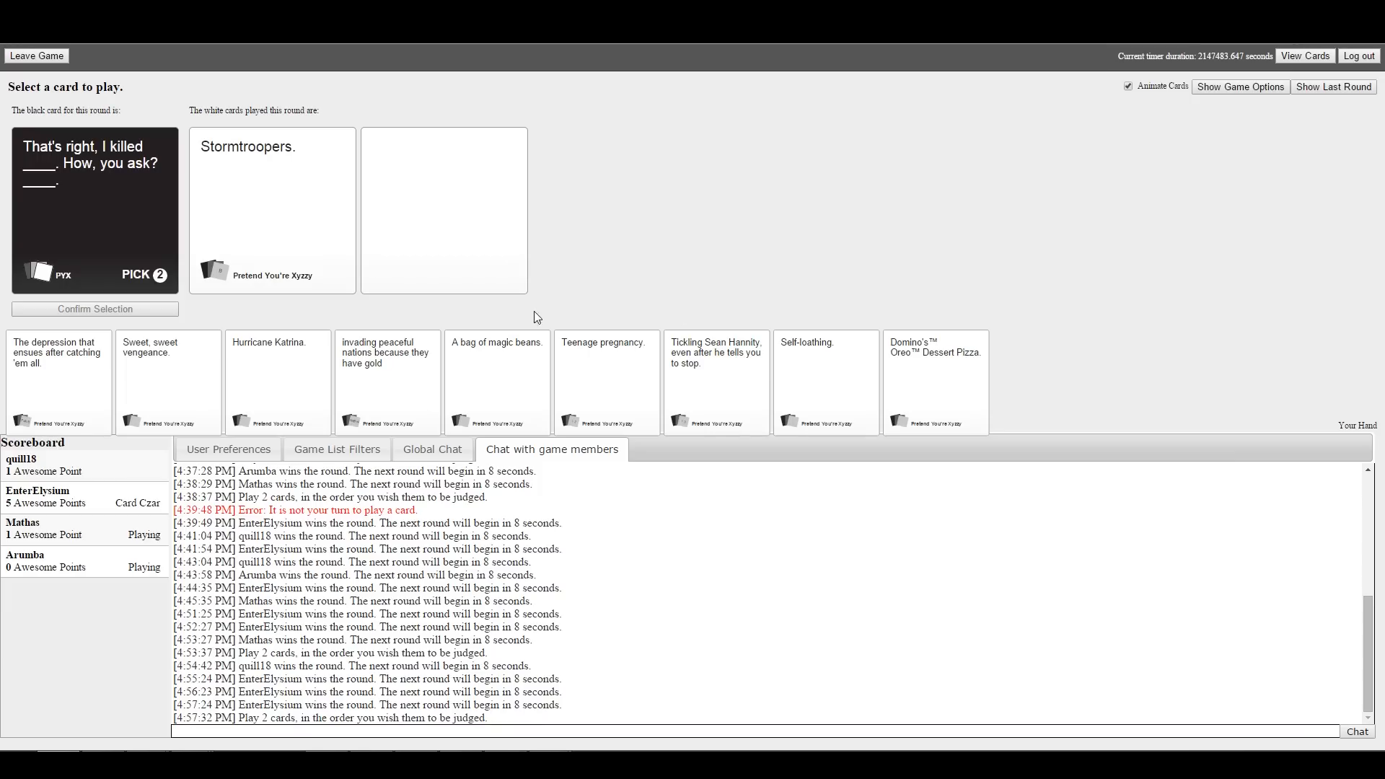
Add a second white card alongside Stormtroopers for the "That's right, I killed" prompt
click(387, 381)
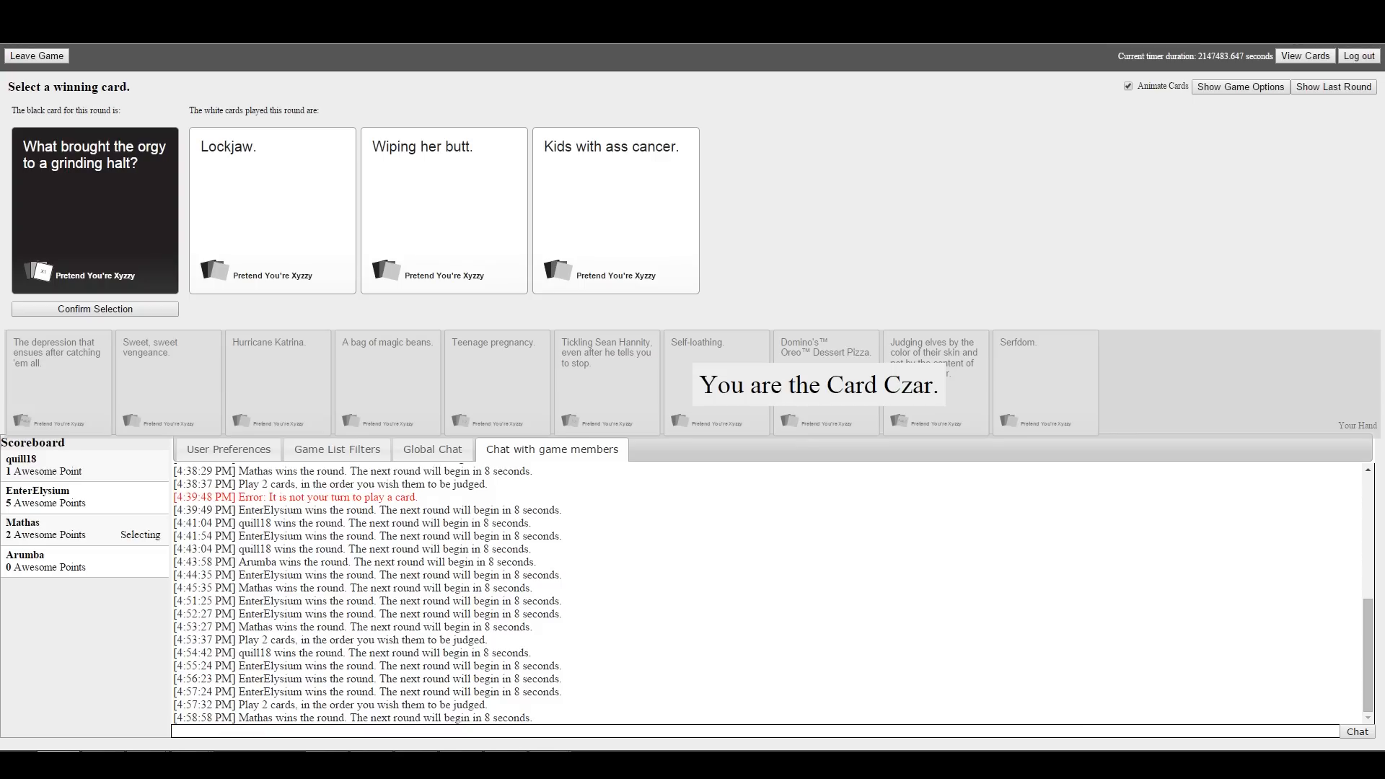
Pick one of the three played answers as the grinding-halt round's winner
click(616, 210)
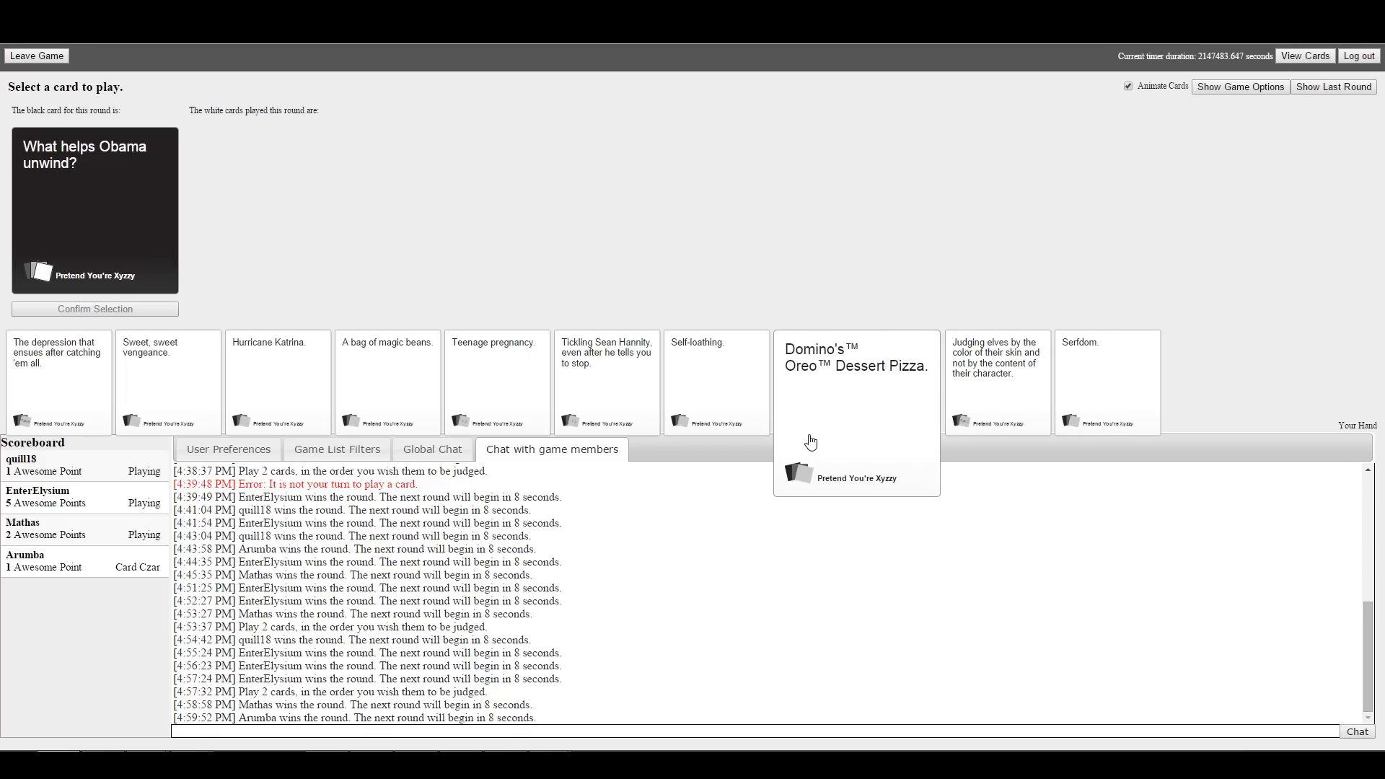
Play and confirm Domino's Oreo Dessert Pizza for the Obama unwind prompt
click(856, 381)
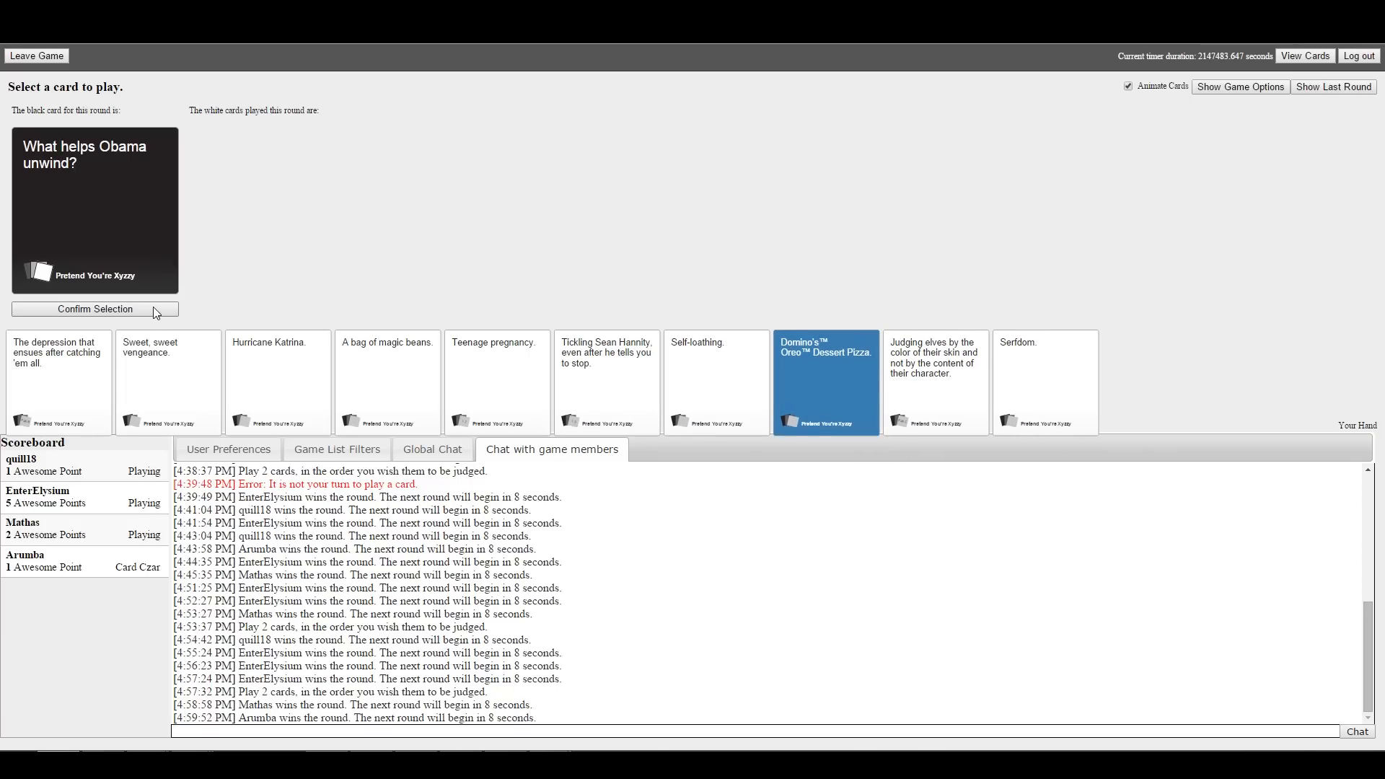
click(95, 309)
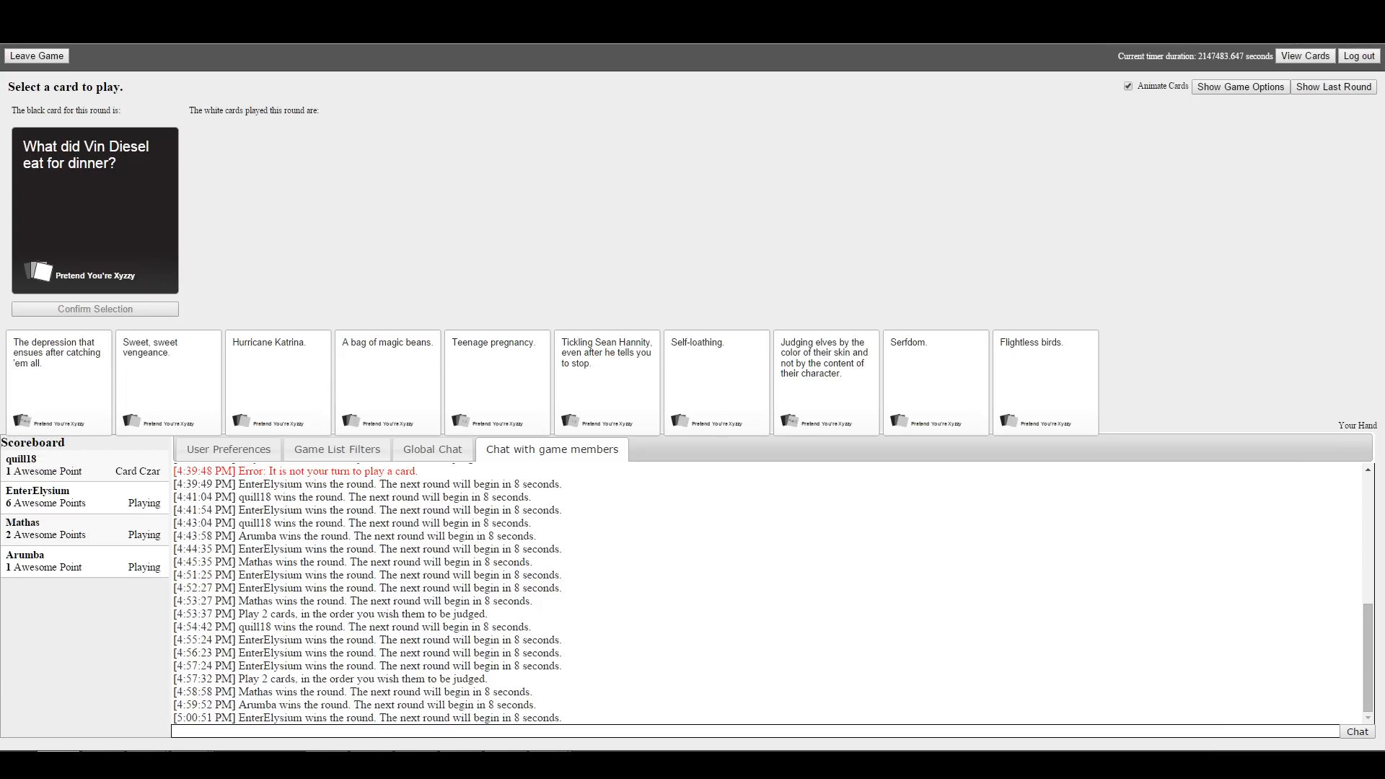
mouse_move(658, 113)
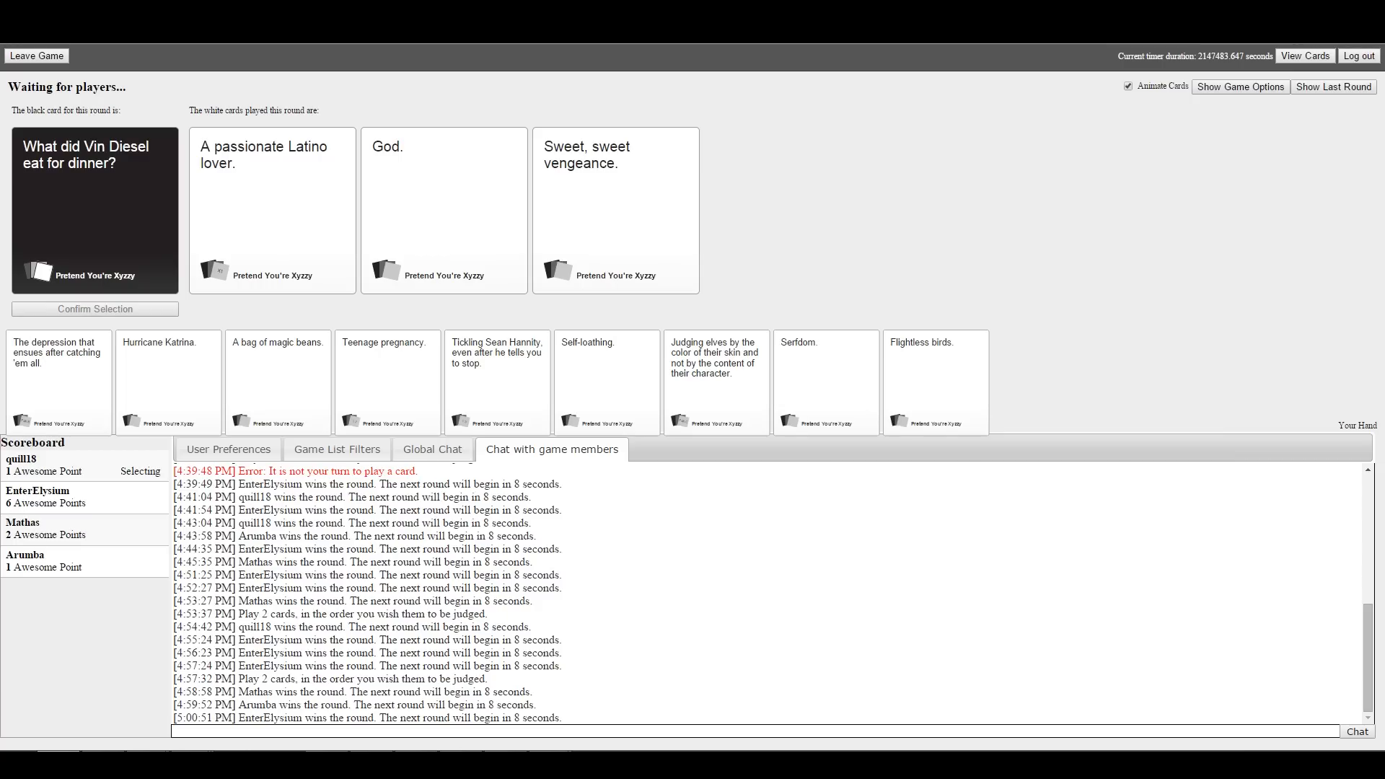
Play 'Sweet, sweet vengeance' for the Vin Diesel dinner prompt
click(272, 209)
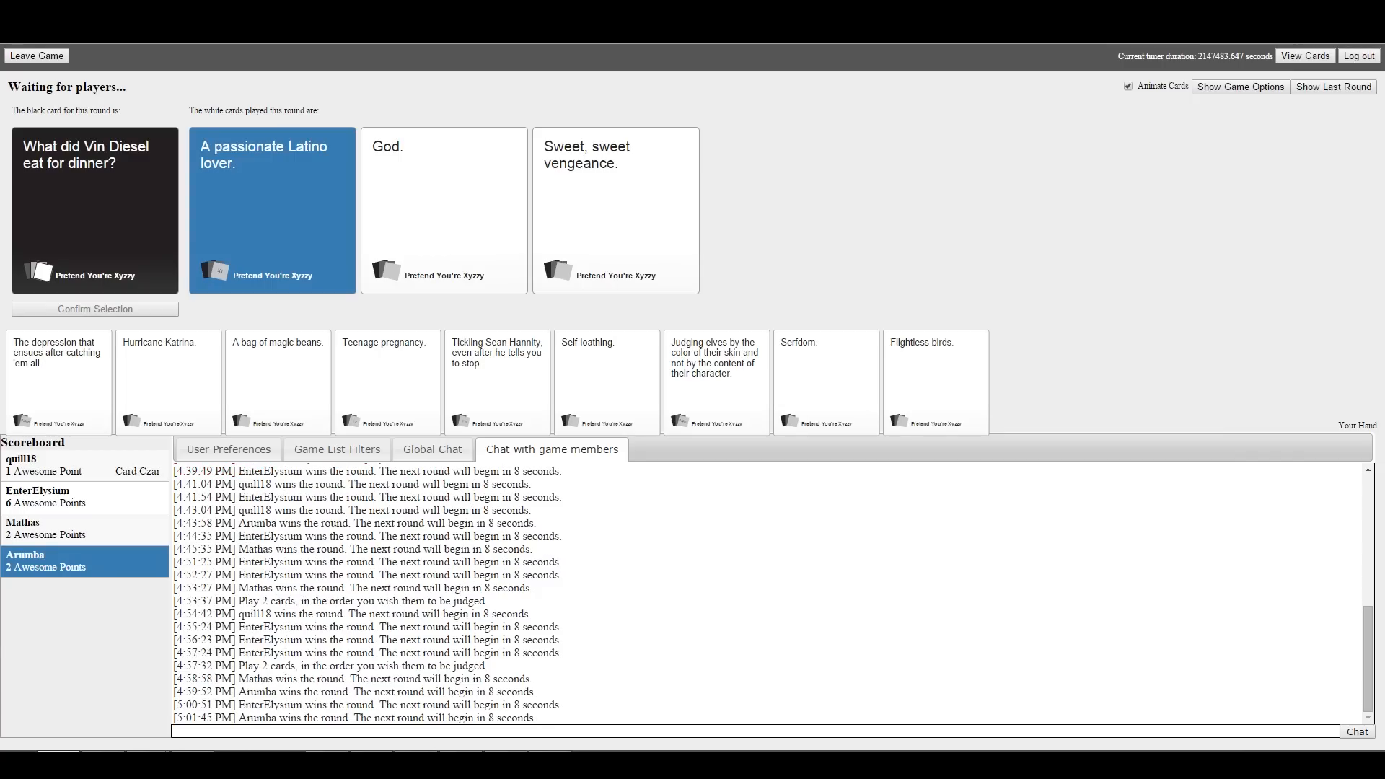
mouse_move(820, 88)
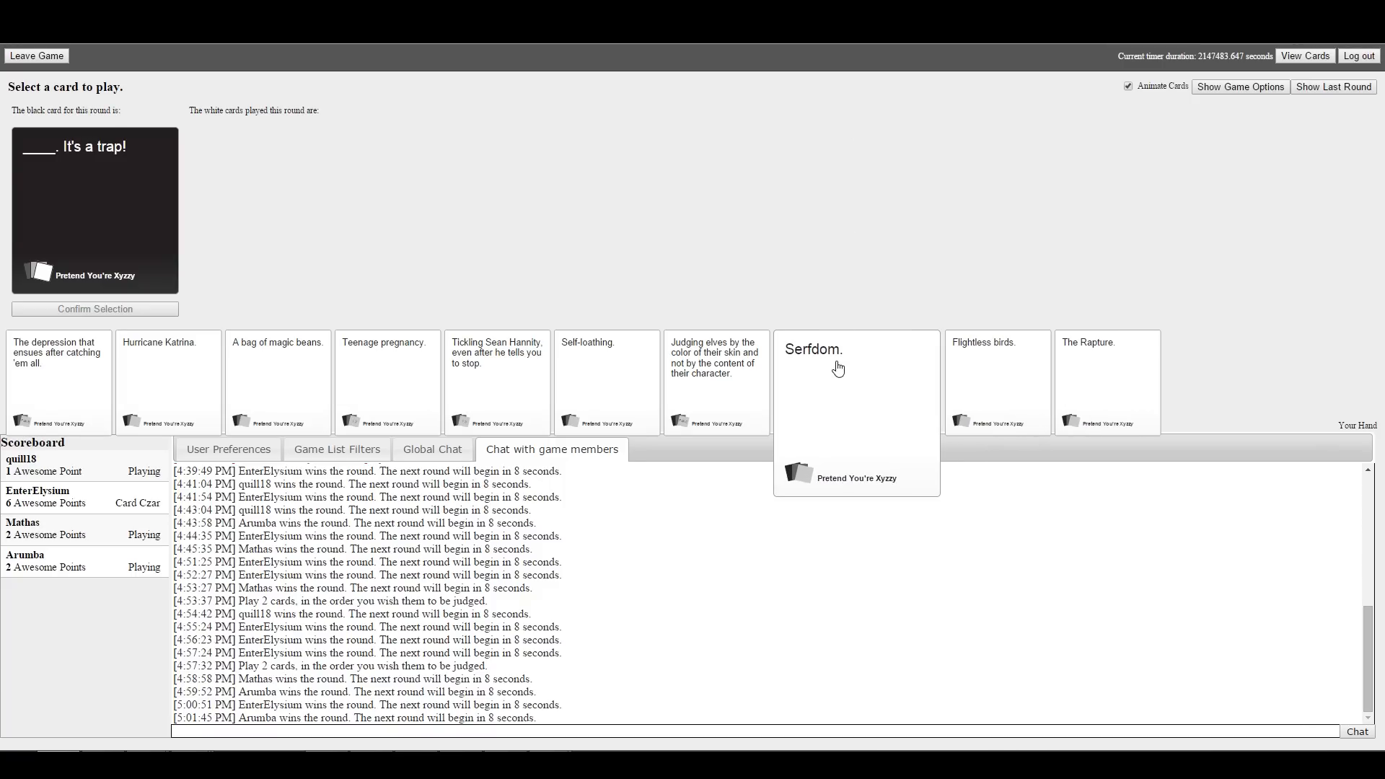
Pick the Serfdom card from your hand as the answer to 'It's a trap!'
click(838, 369)
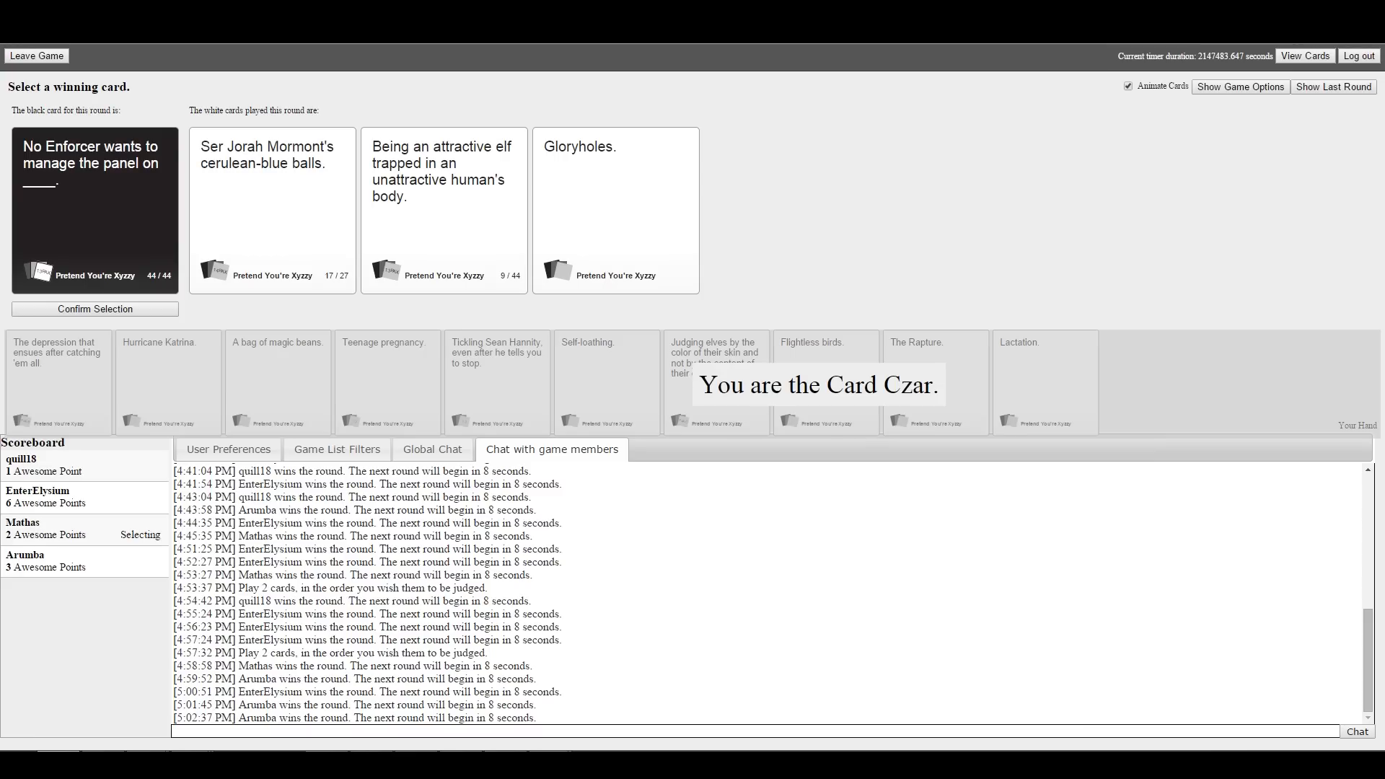
mouse_move(563, 104)
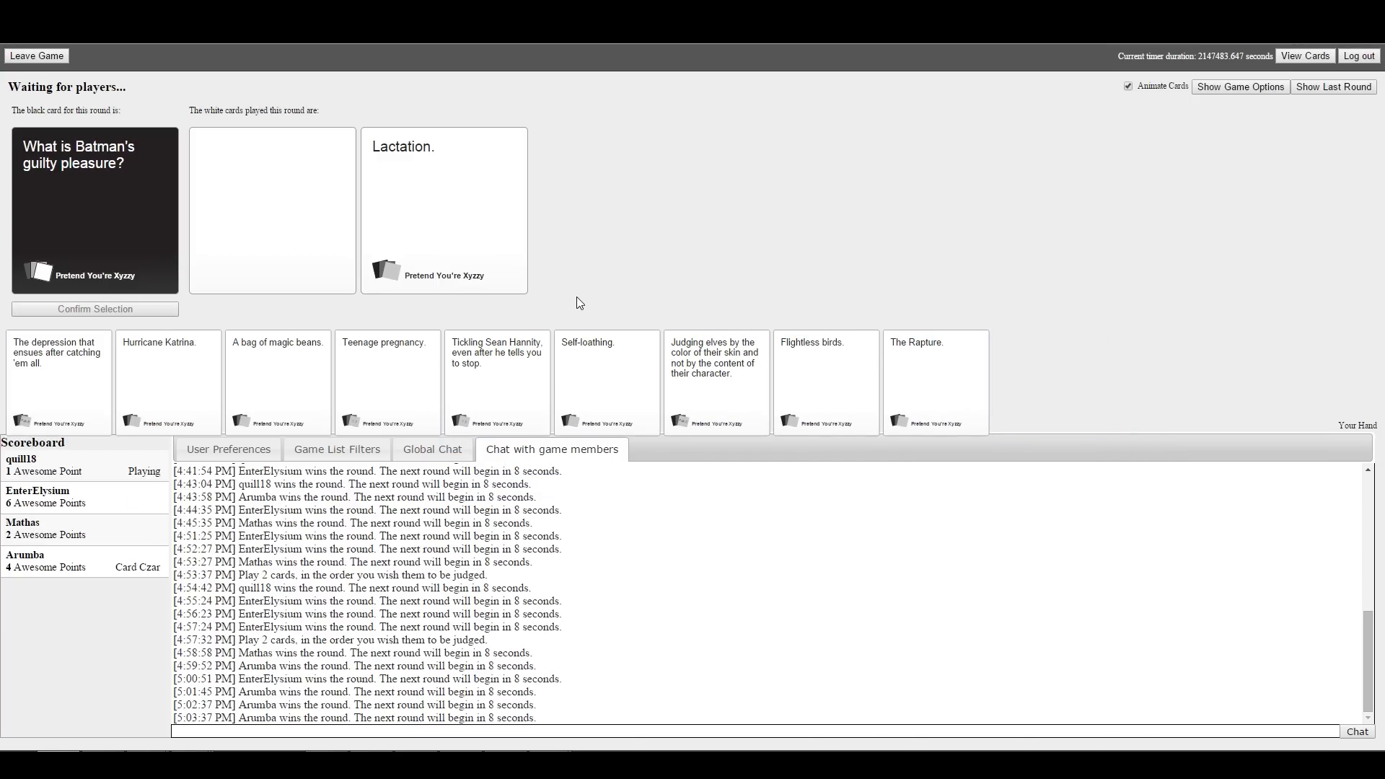
mouse_move(938, 95)
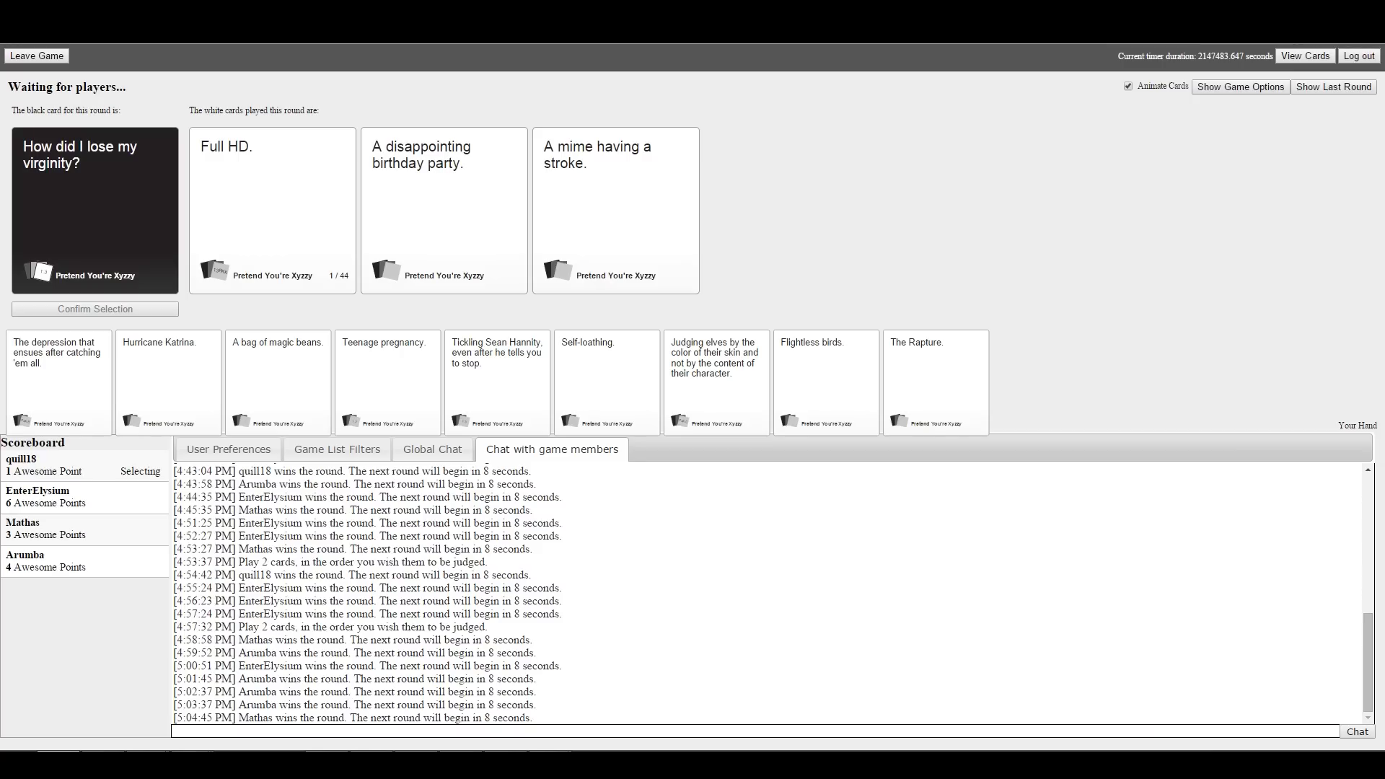
Click in the game view while players submit answers to the virginity black card
click(616, 211)
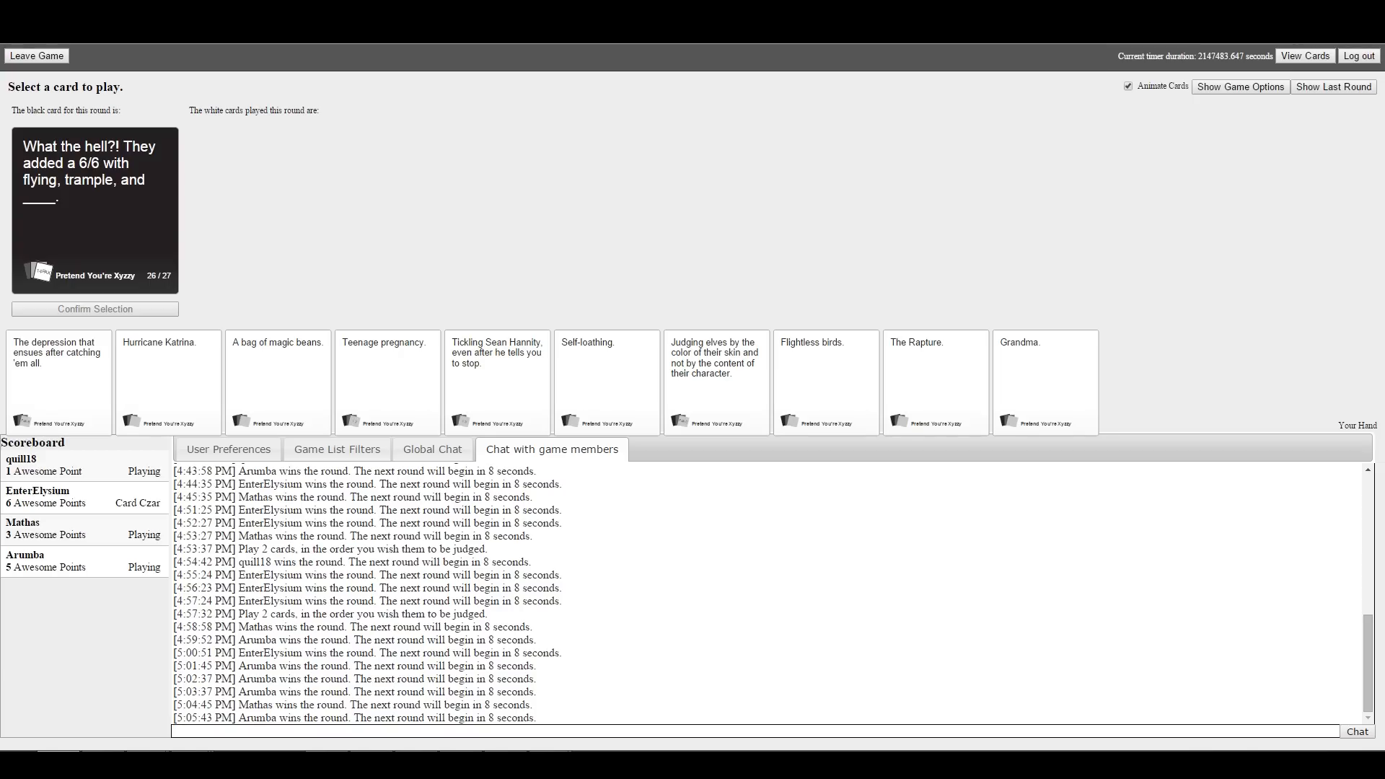
mouse_move(1026, 214)
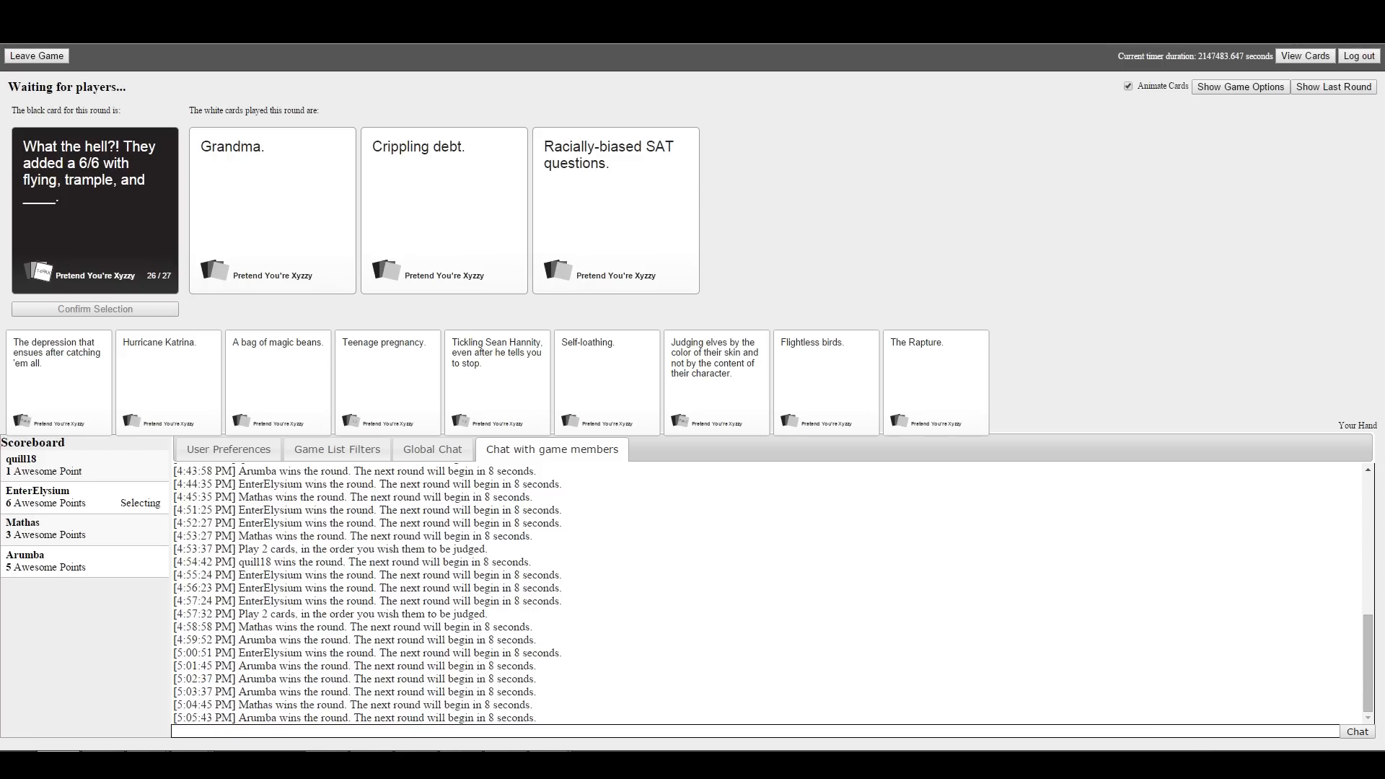
Select a white card from your hand for the 6/6 flying-trample prompt
click(444, 210)
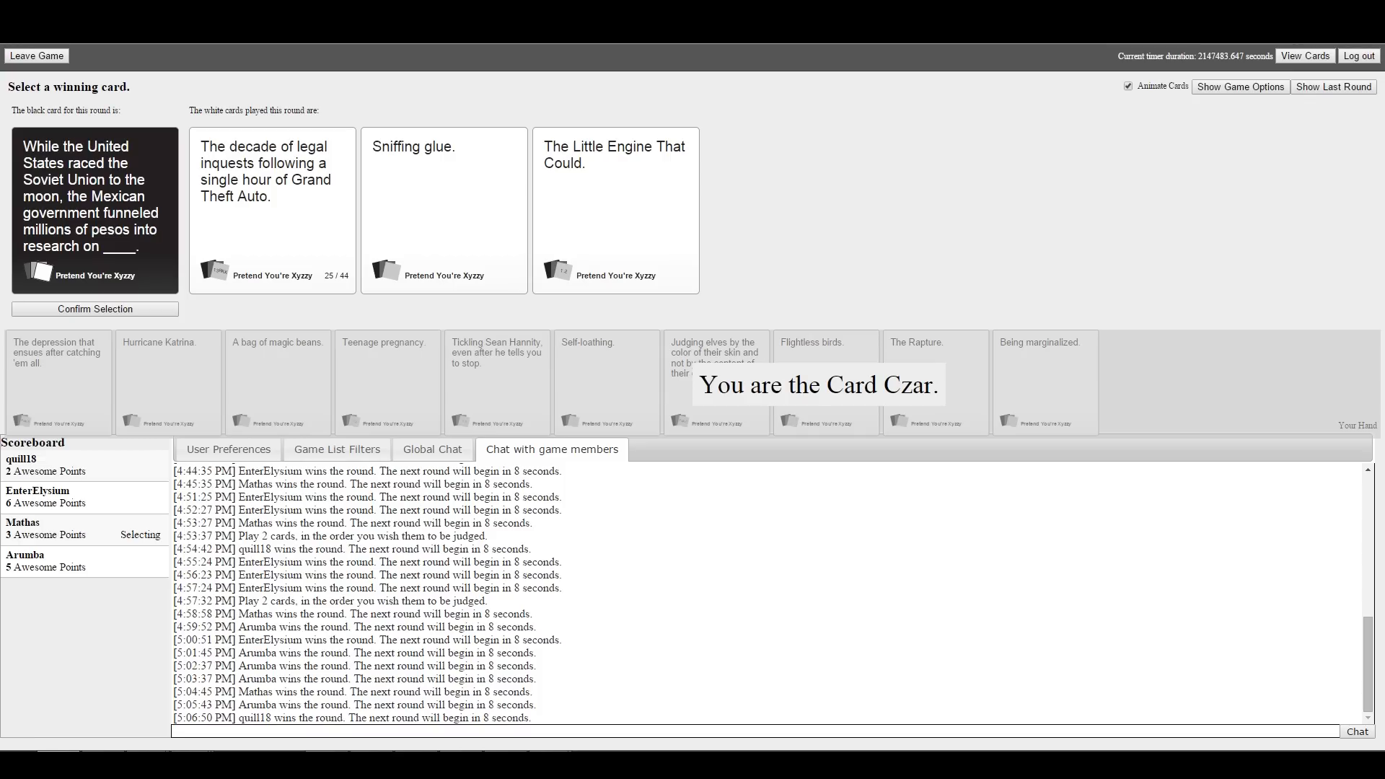
As Card Czar, pick one of the three played white cards as winner
click(271, 209)
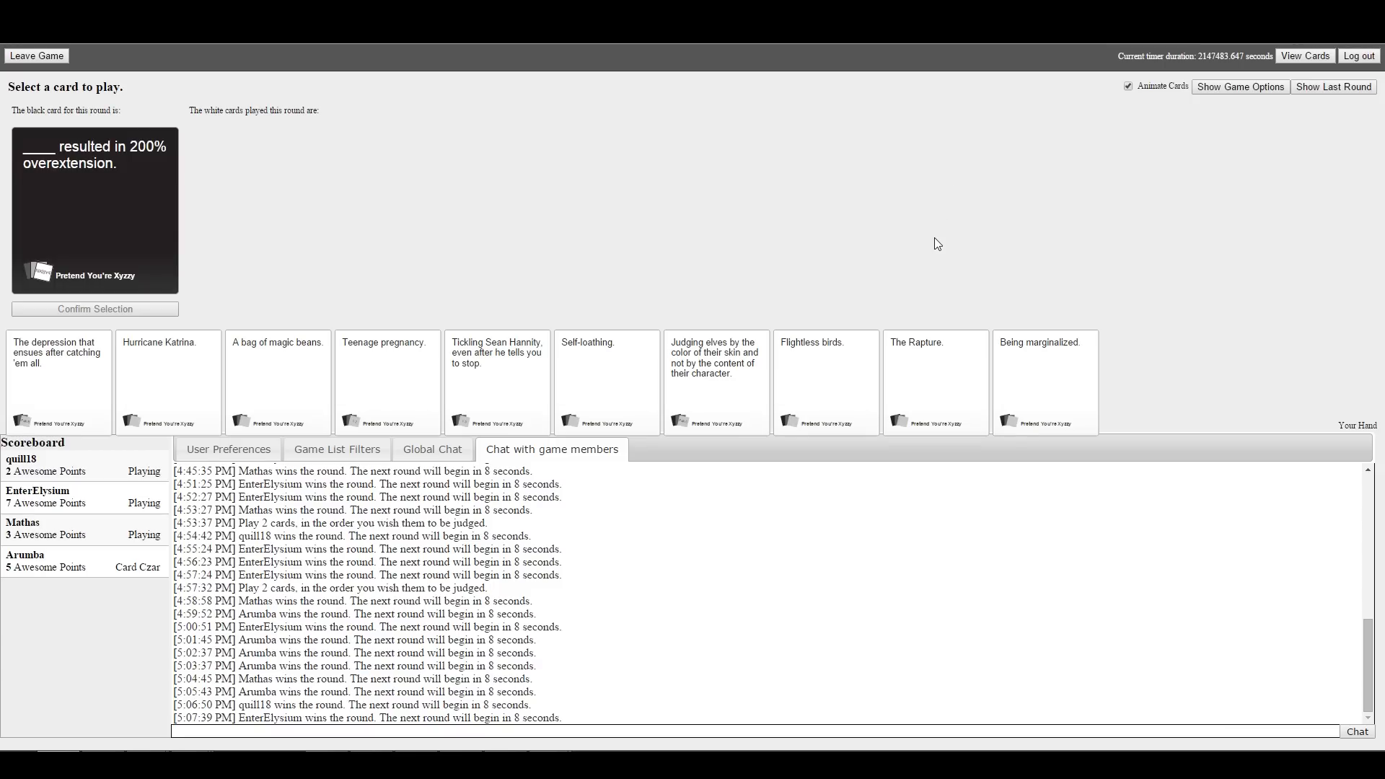
mouse_move(511, 225)
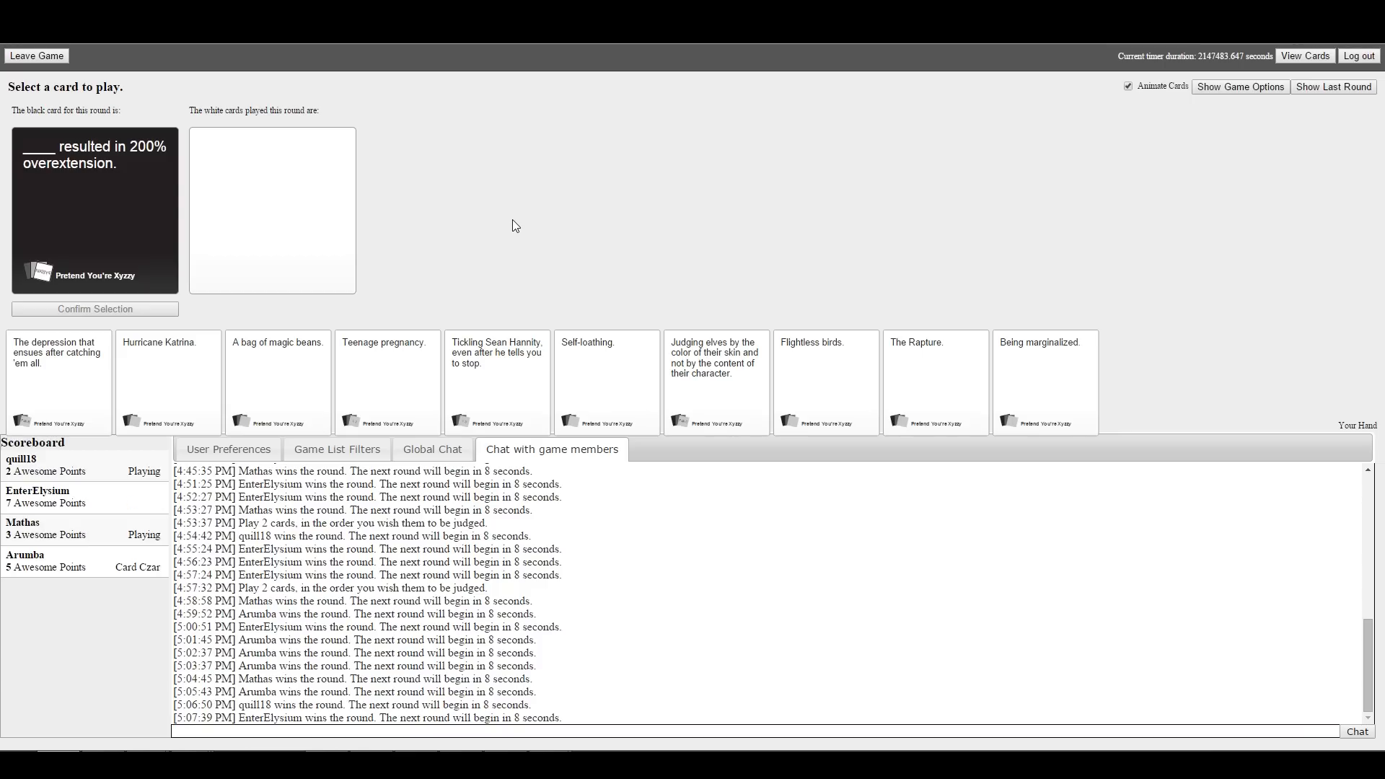
Select The Rapture from your hand and confirm it as your answer
click(936, 381)
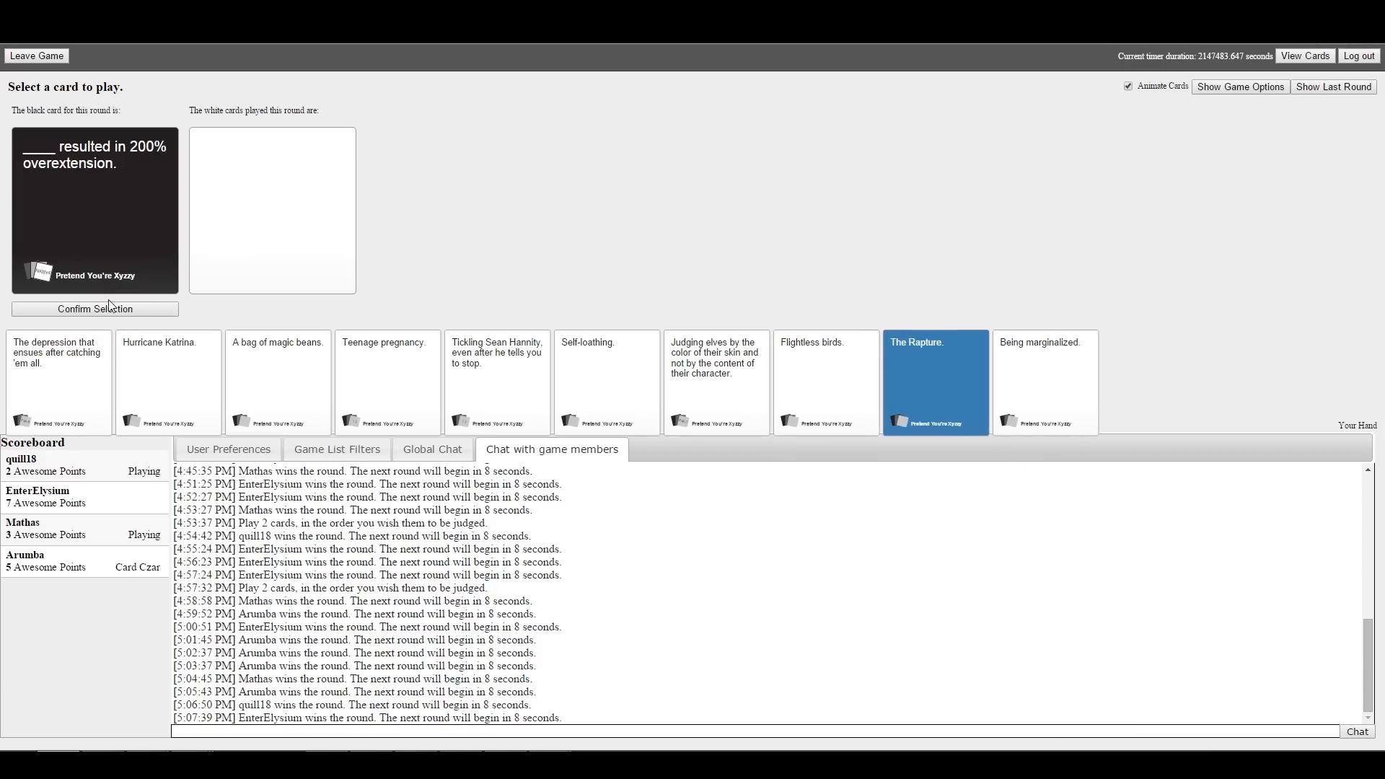
click(94, 309)
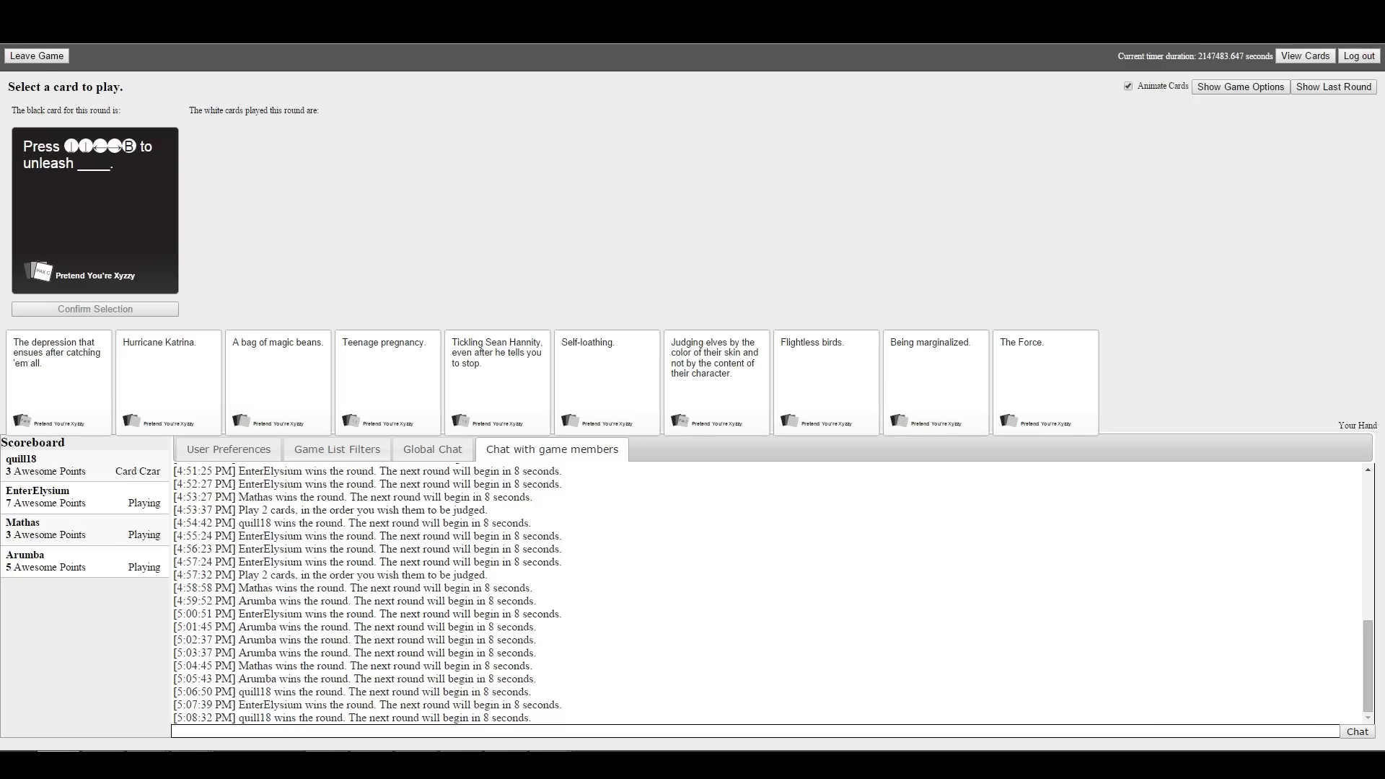
mouse_move(683, 61)
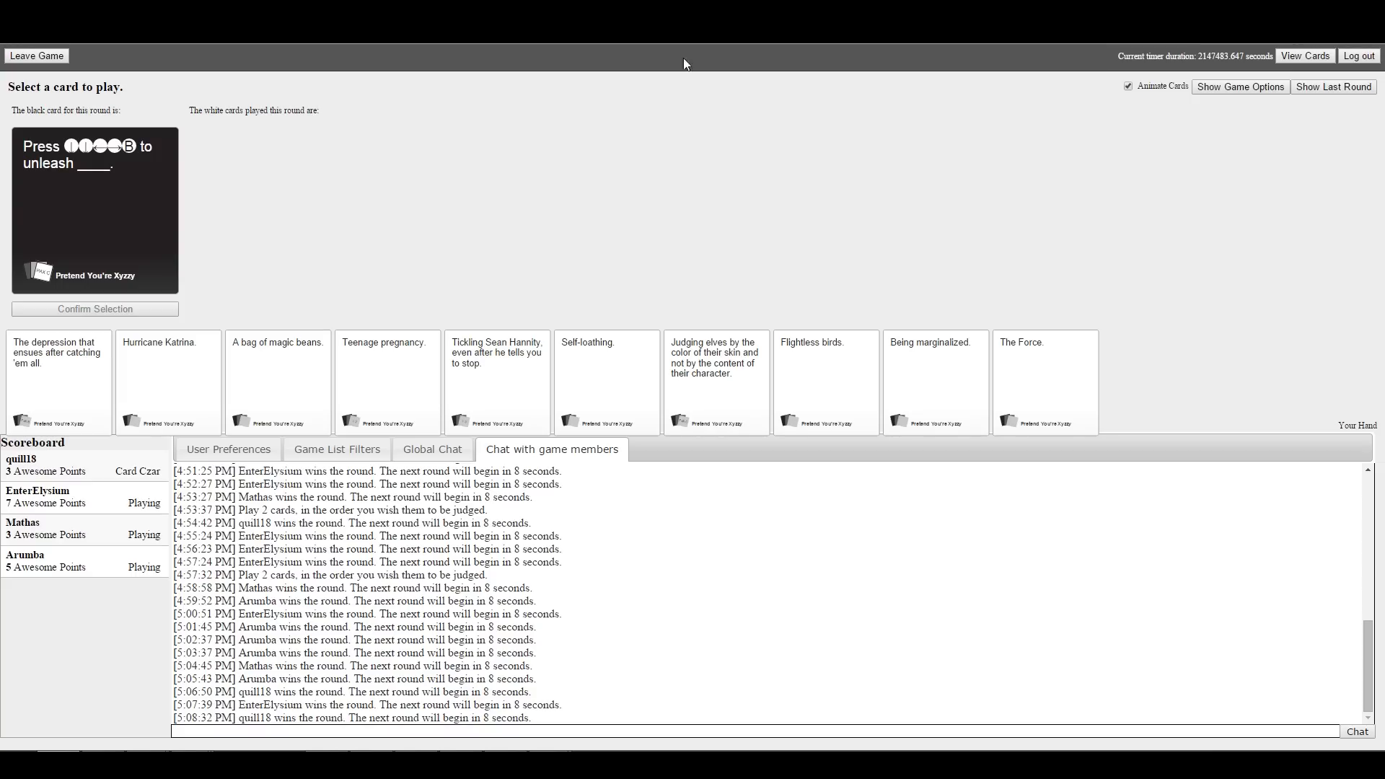
mouse_move(239, 314)
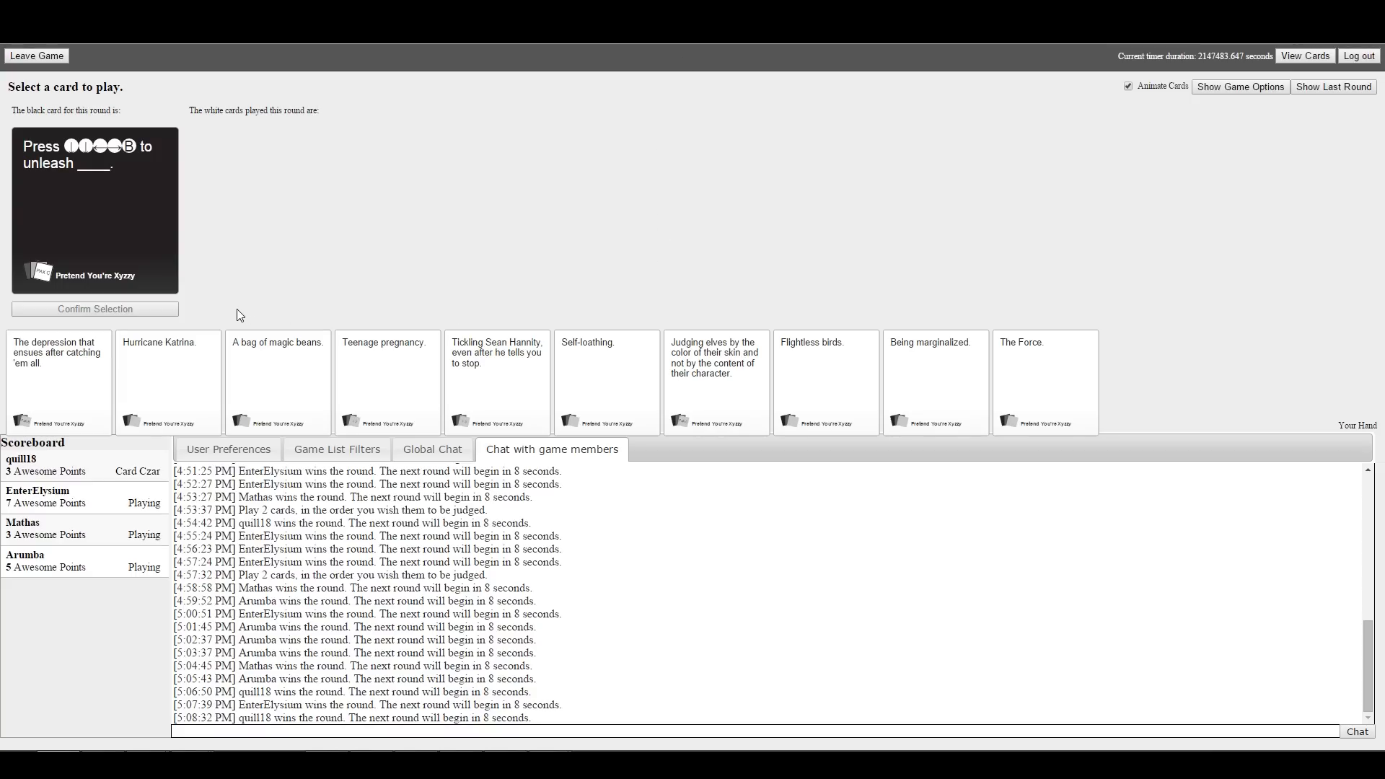
mouse_move(1001, 289)
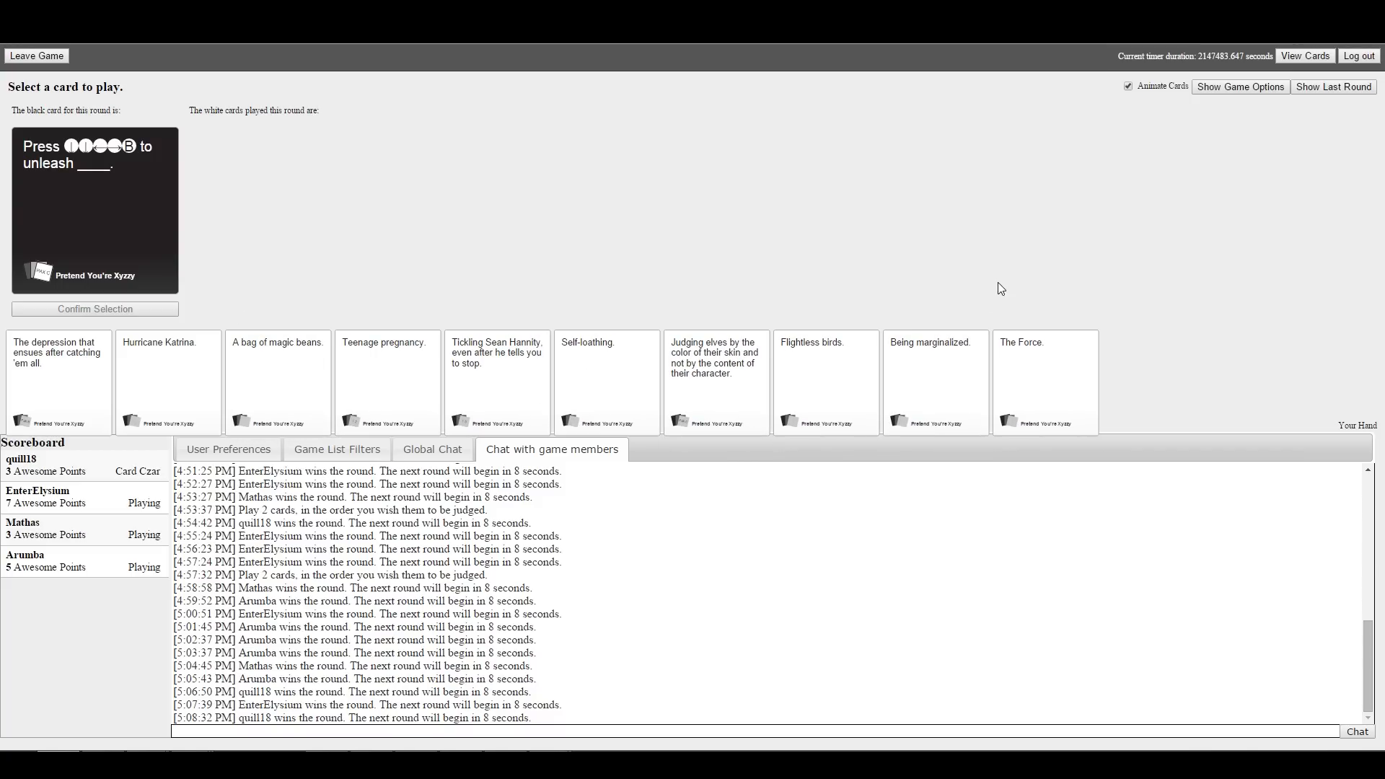
mouse_move(797, 223)
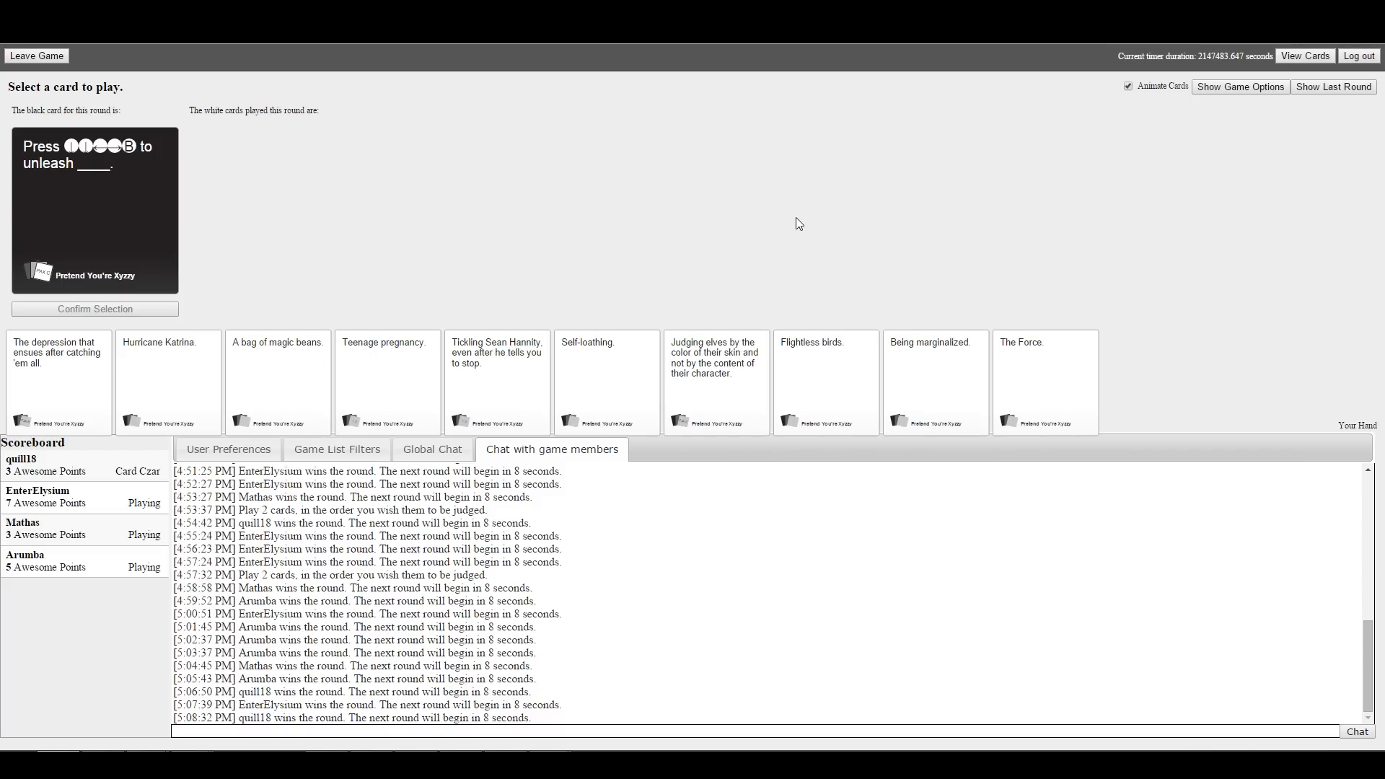
Pick 'Tickling Sean Hannity, even after he tells you to stop.' as the answer
click(497, 381)
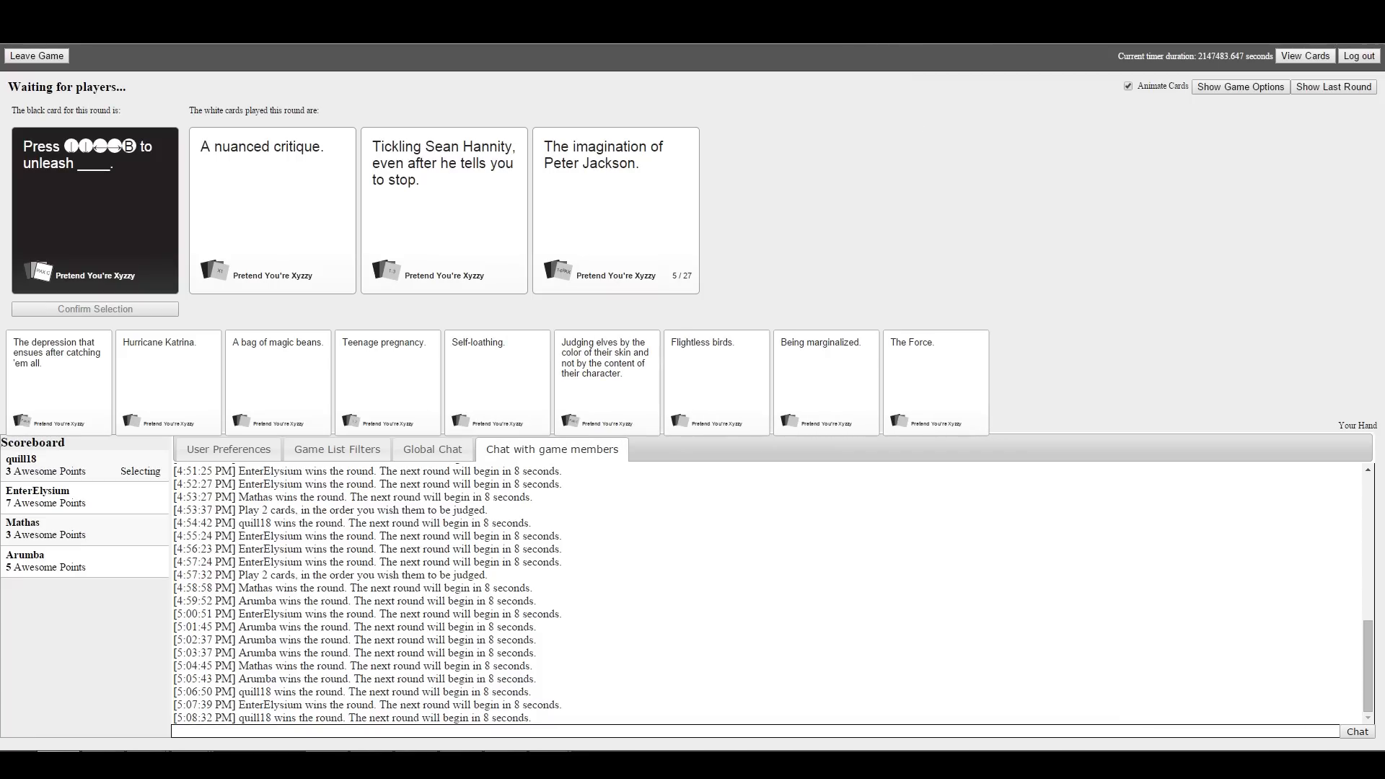
See 'A nuanced critique.' win the final round, then show the game options
click(272, 209)
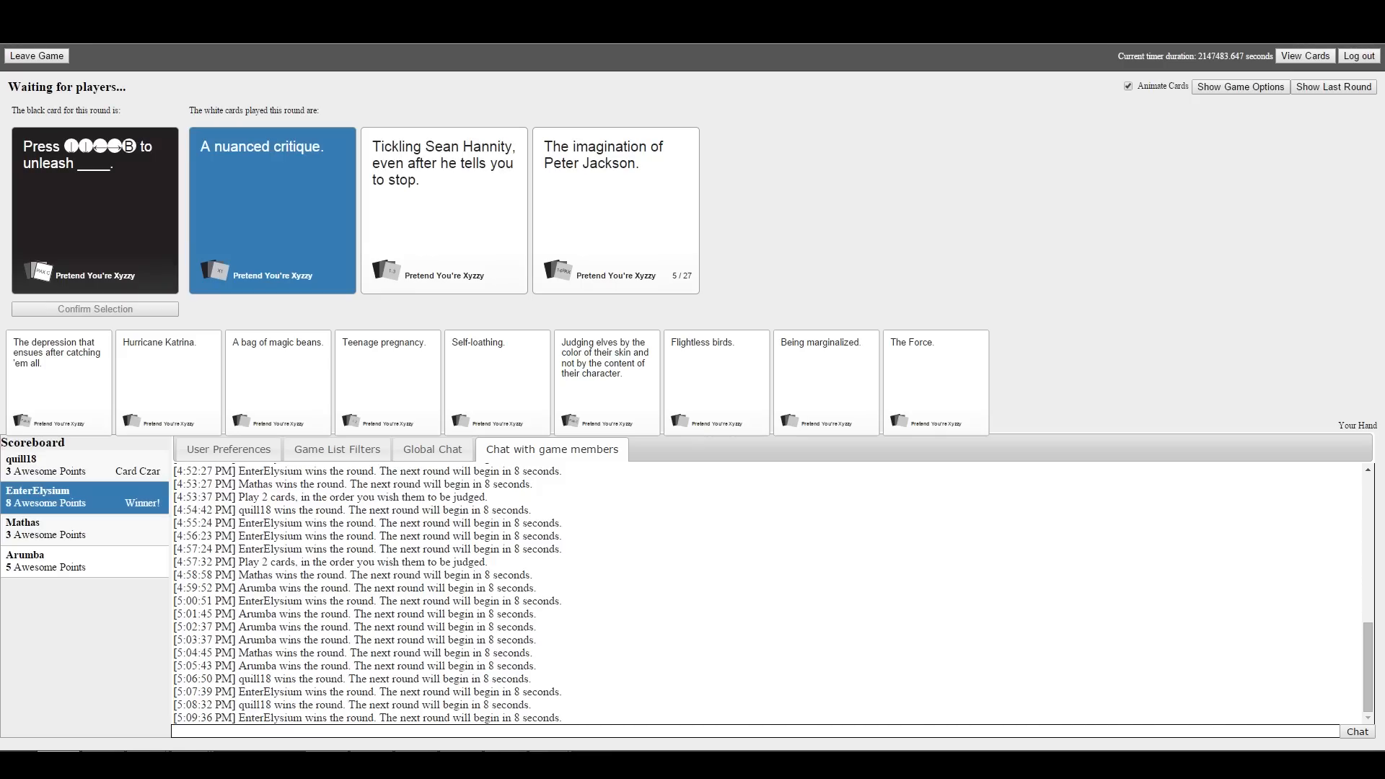
click(1240, 86)
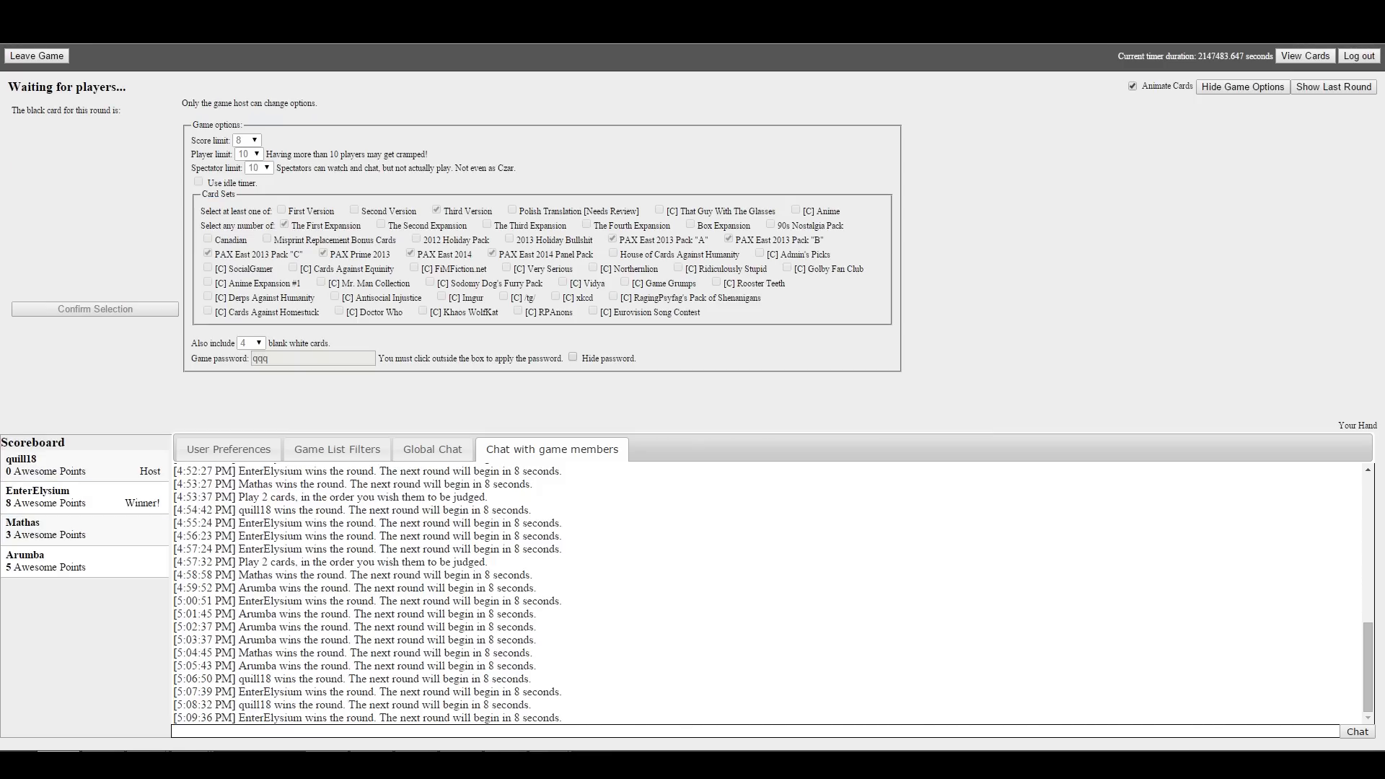